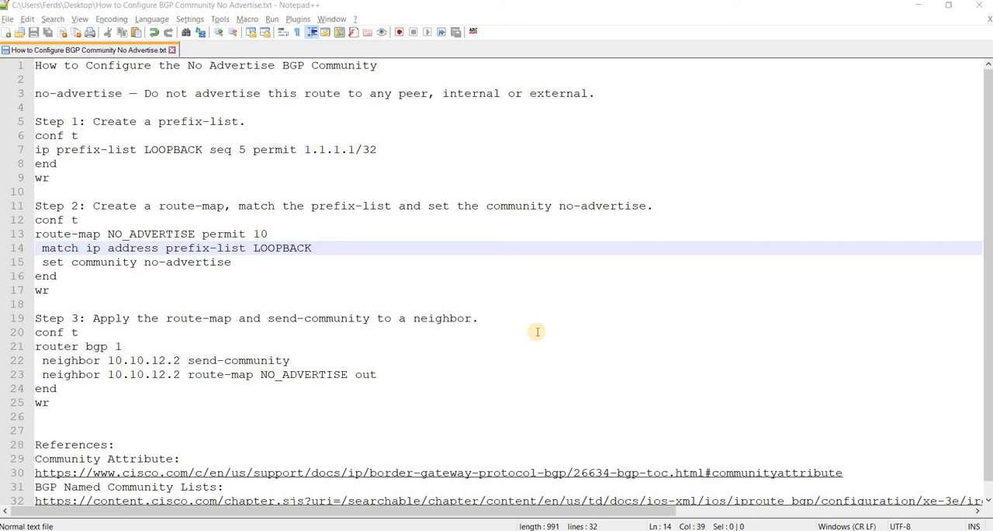
mouse_move(367, 107)
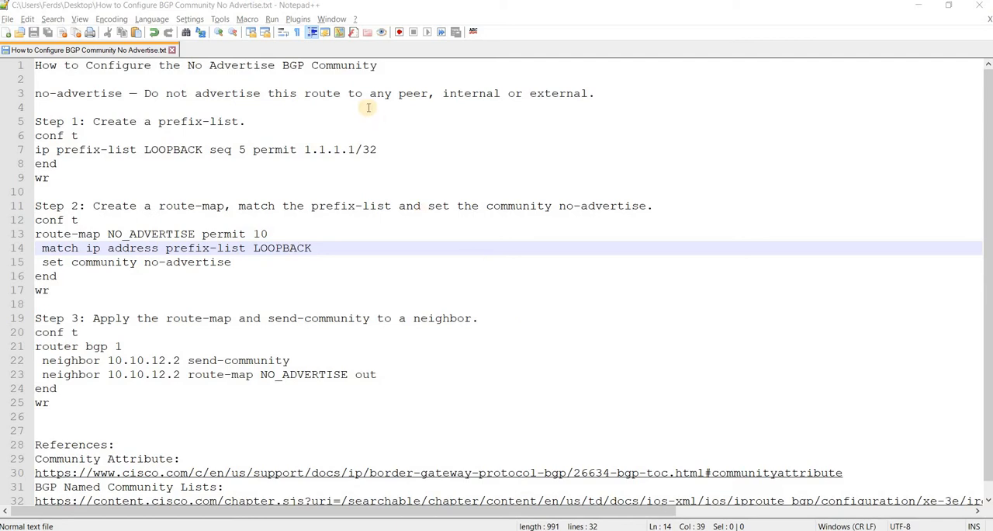
mouse_move(192, 93)
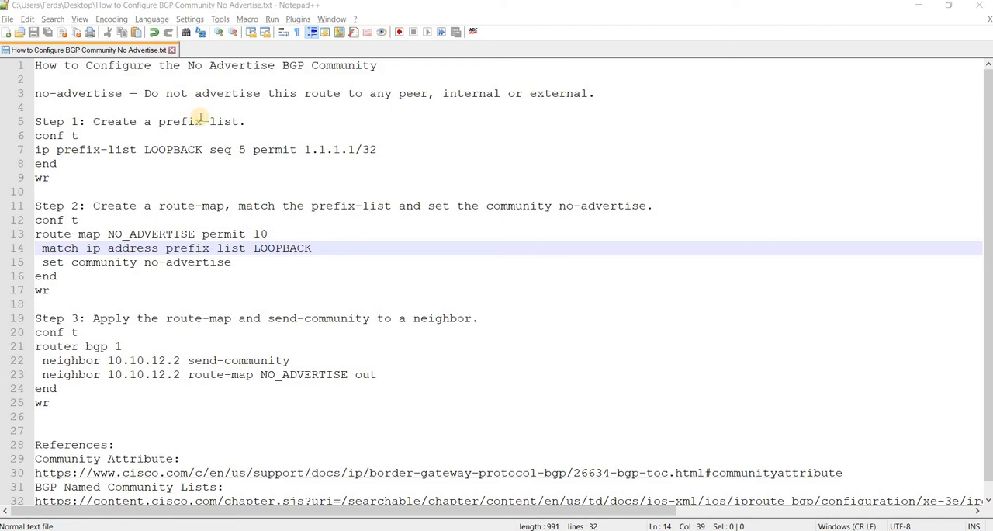
mouse_move(190, 122)
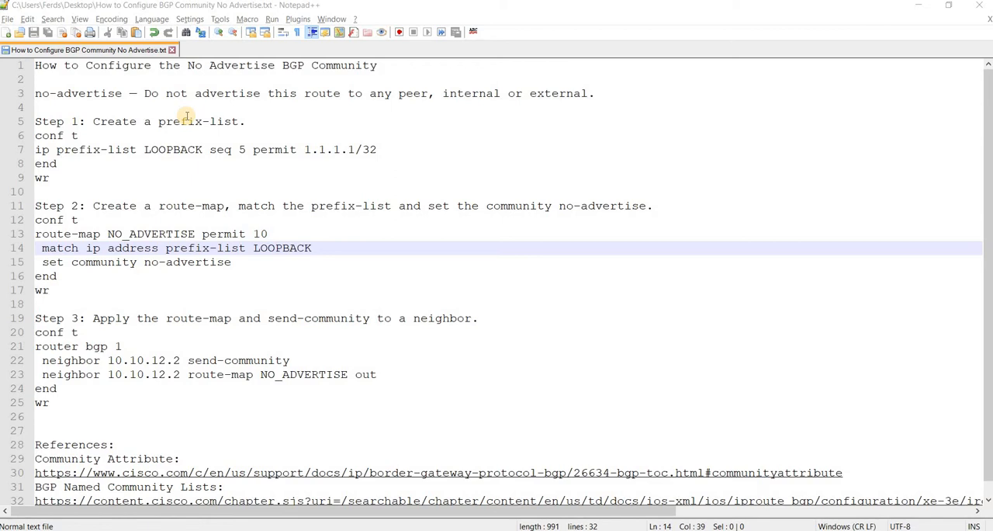
mouse_move(487, 241)
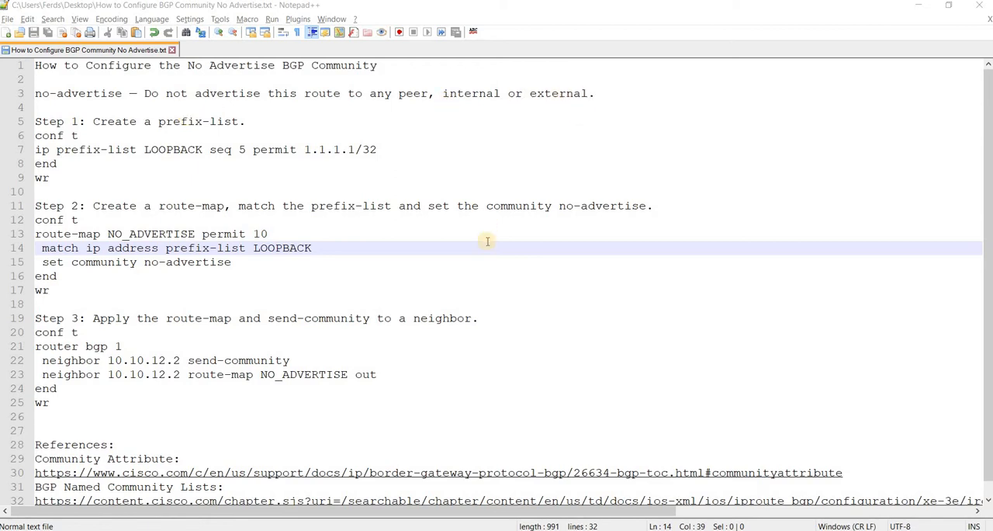
mouse_move(205, 187)
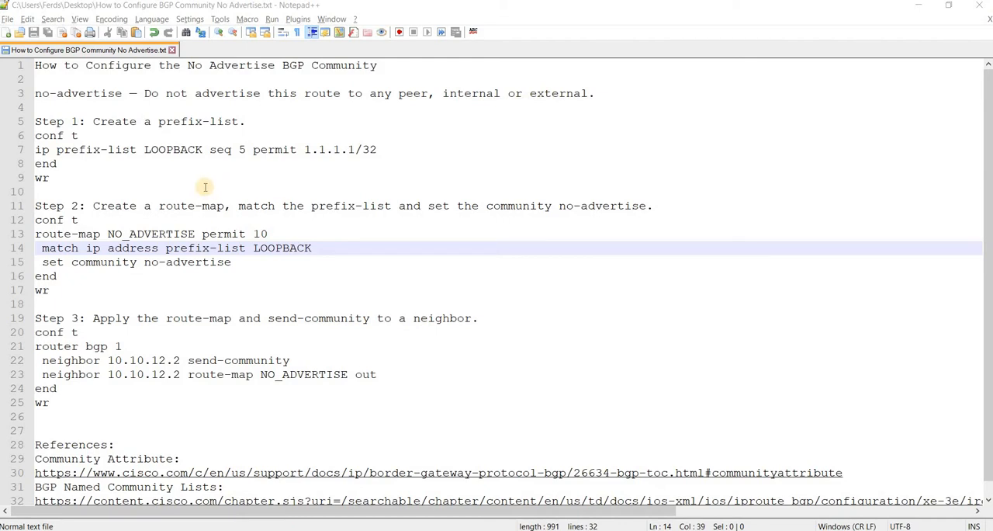
mouse_move(167, 170)
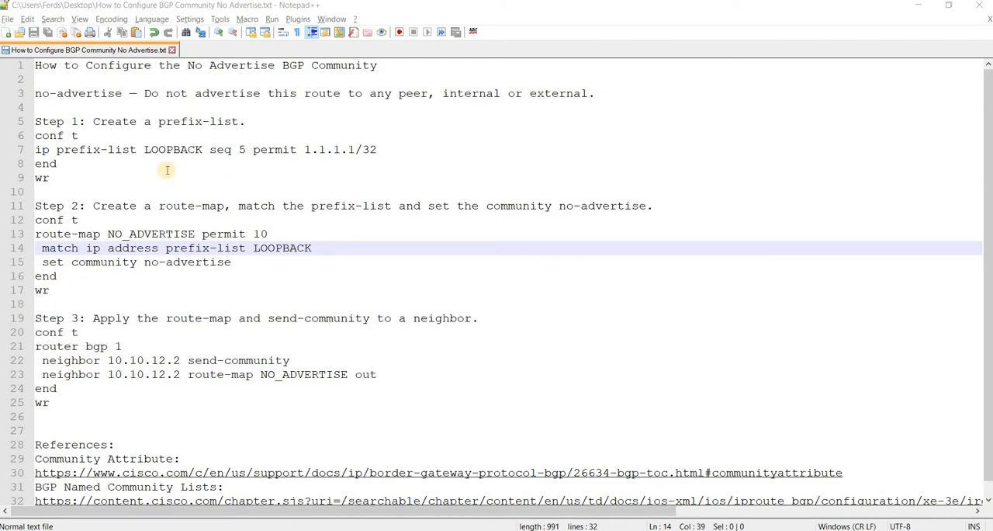
mouse_move(58, 261)
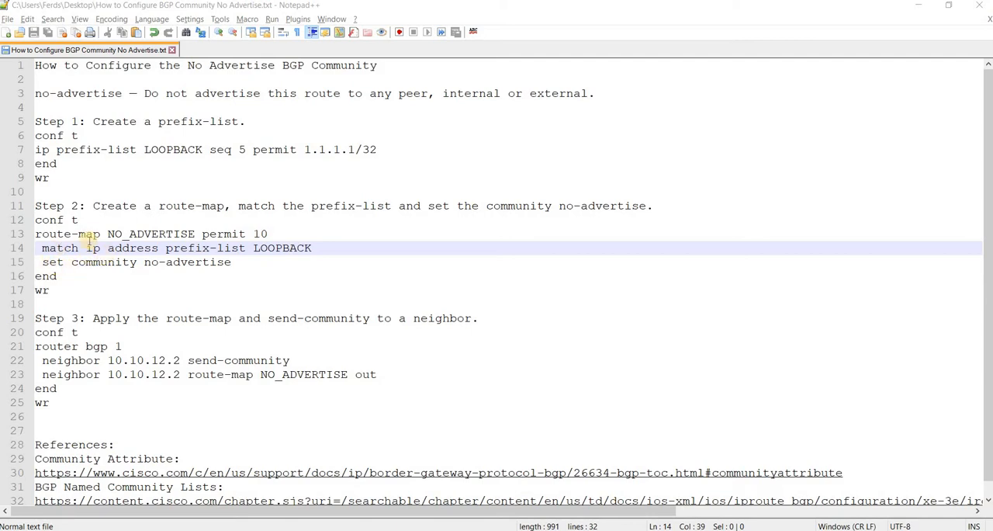
mouse_move(89, 136)
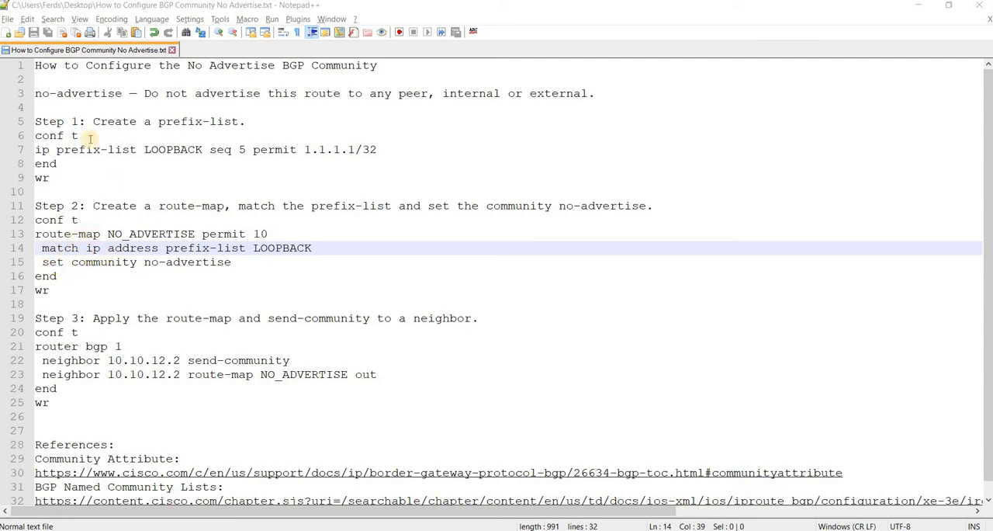
mouse_move(84, 159)
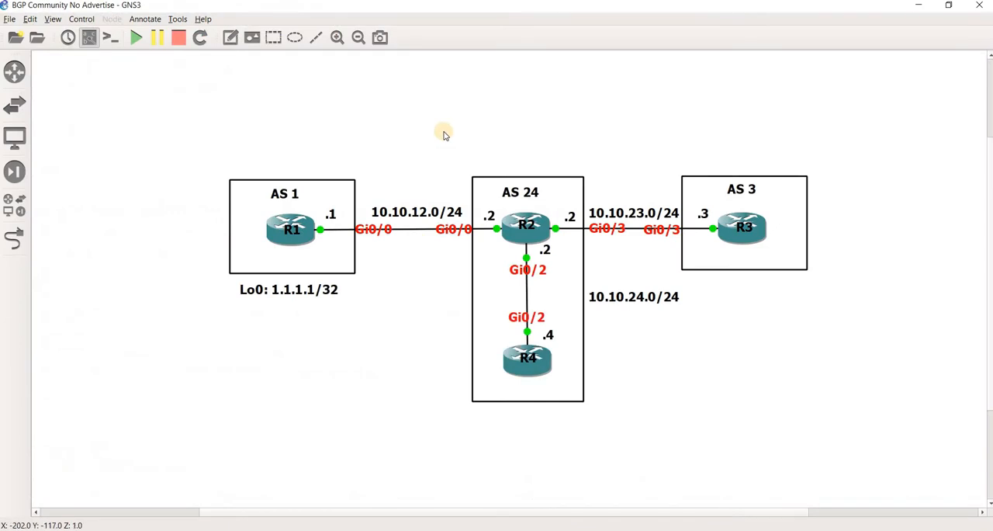
mouse_move(444, 149)
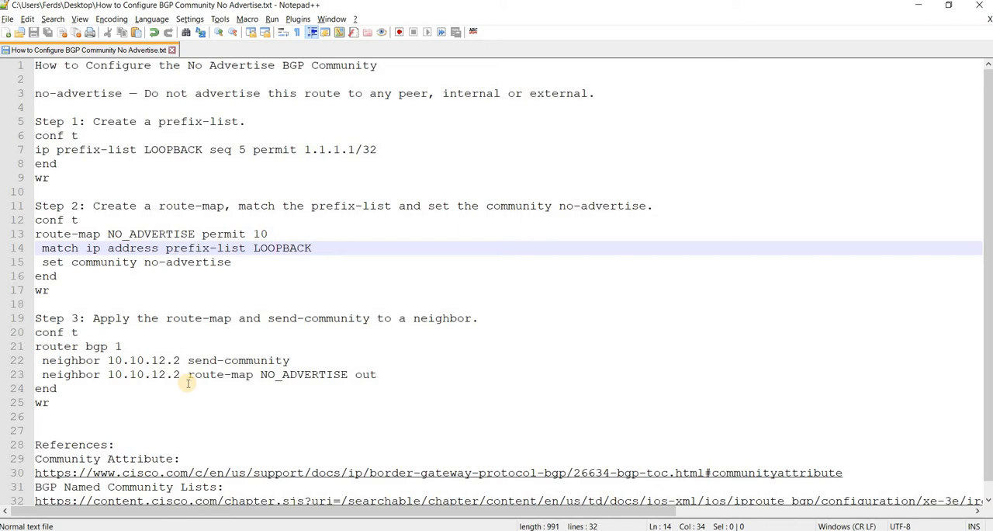
mouse_move(448, 405)
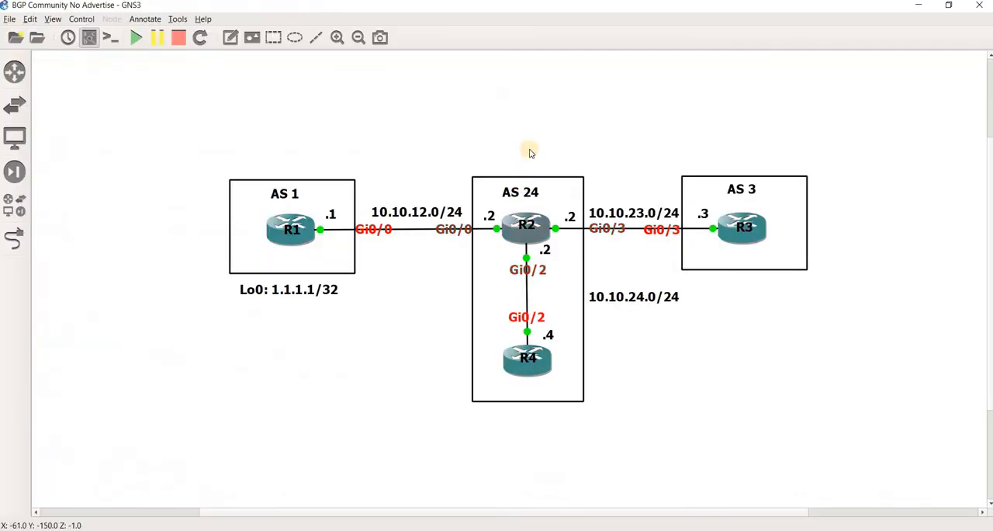
mouse_move(479, 215)
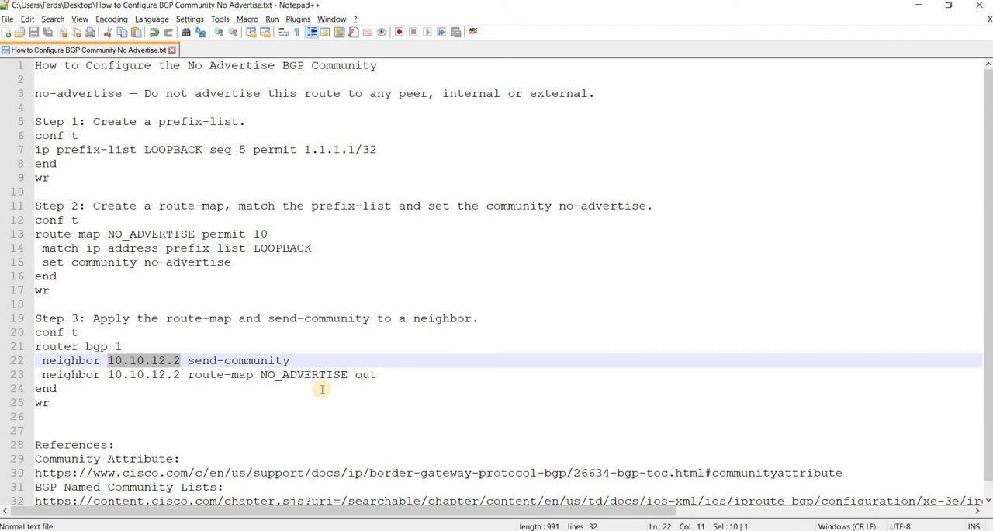
mouse_move(318, 386)
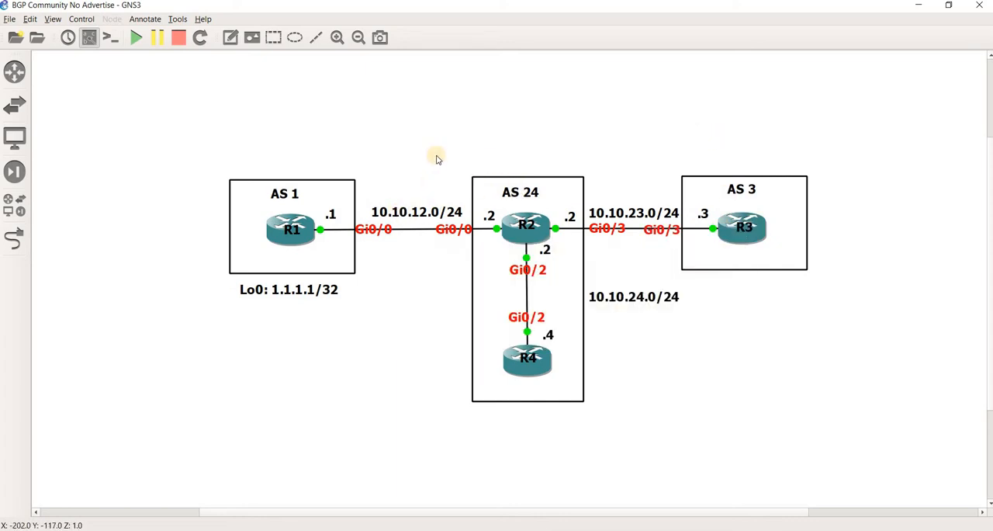
mouse_move(657, 346)
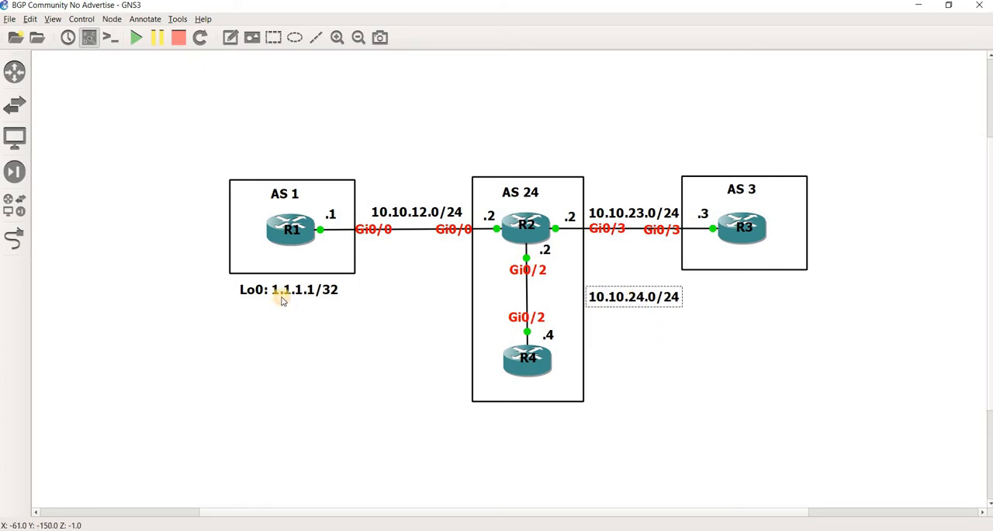
mouse_move(299, 275)
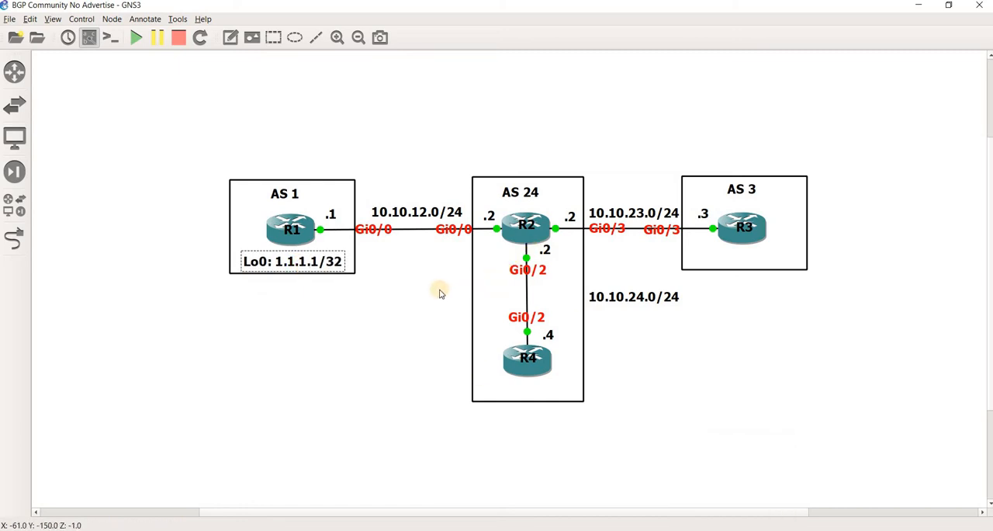
mouse_move(557, 291)
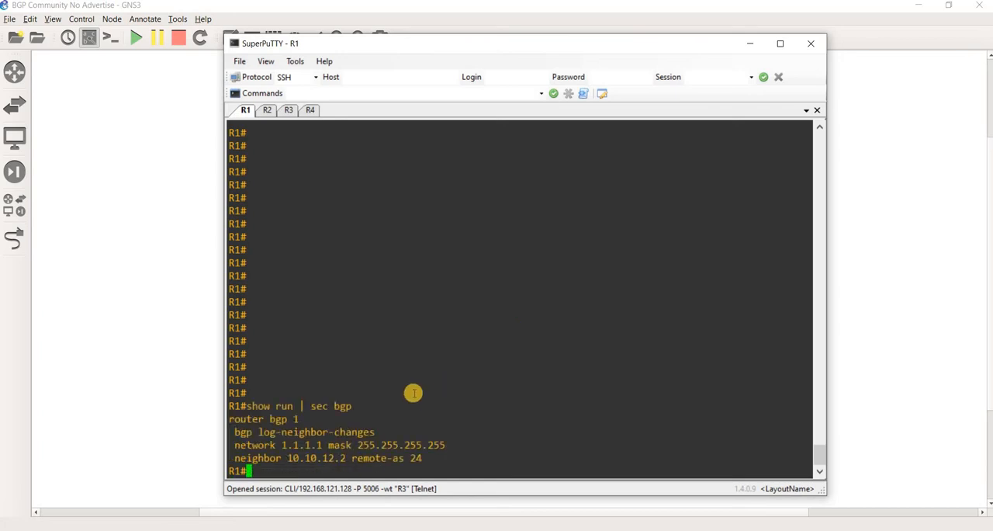
mouse_move(315, 451)
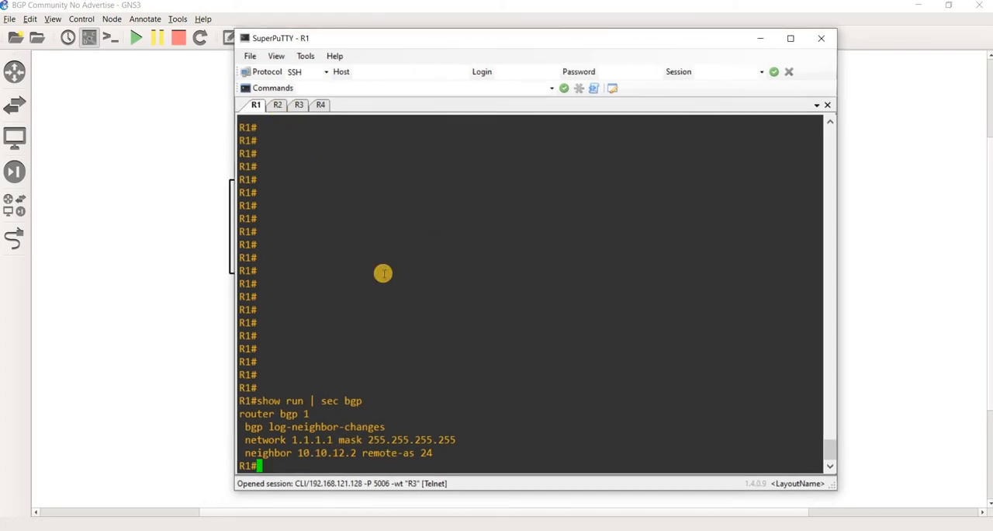
mouse_move(339, 215)
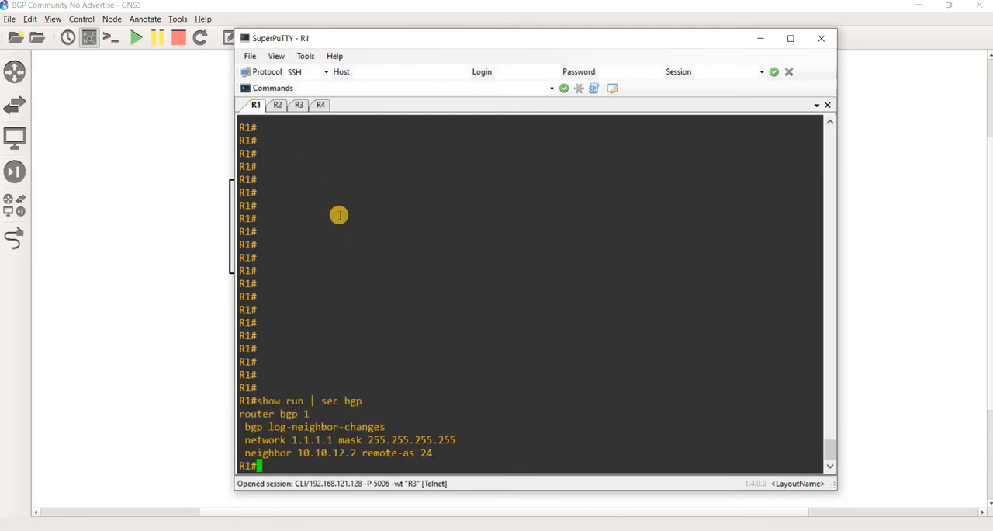
Run 'show ip bgp sum' on R1 and highlight neighbor 10.10.12.2 (AS 24, no prefixes).
type("show ip bgp sum")
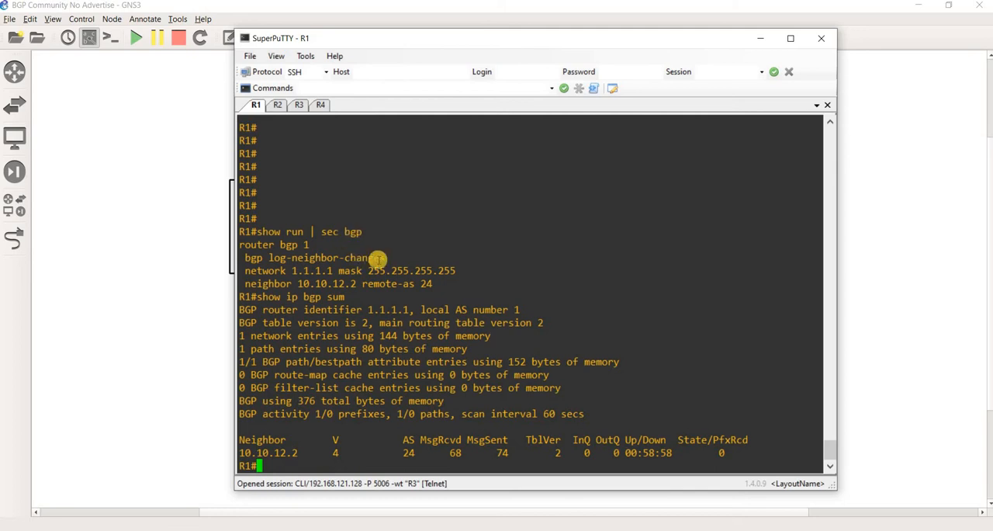
mouse_move(333, 432)
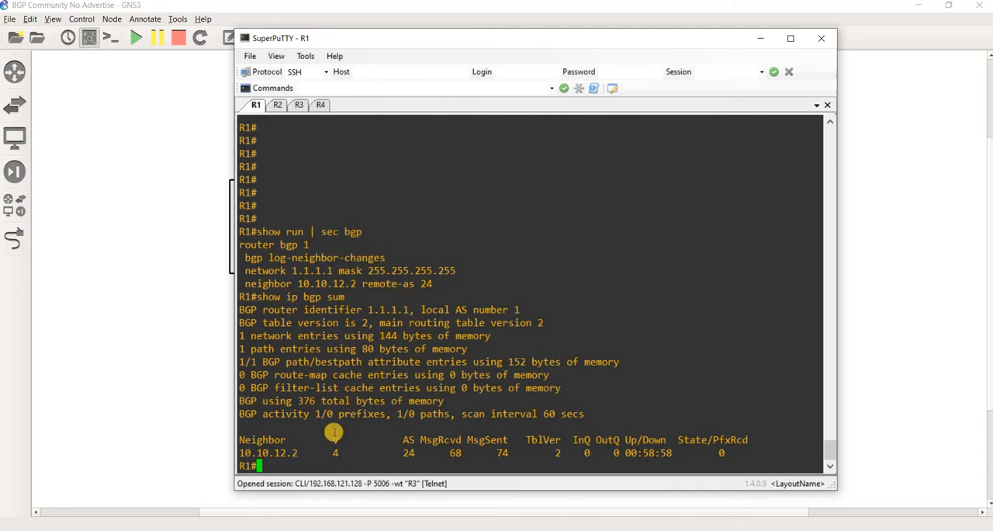
double_click(268, 453)
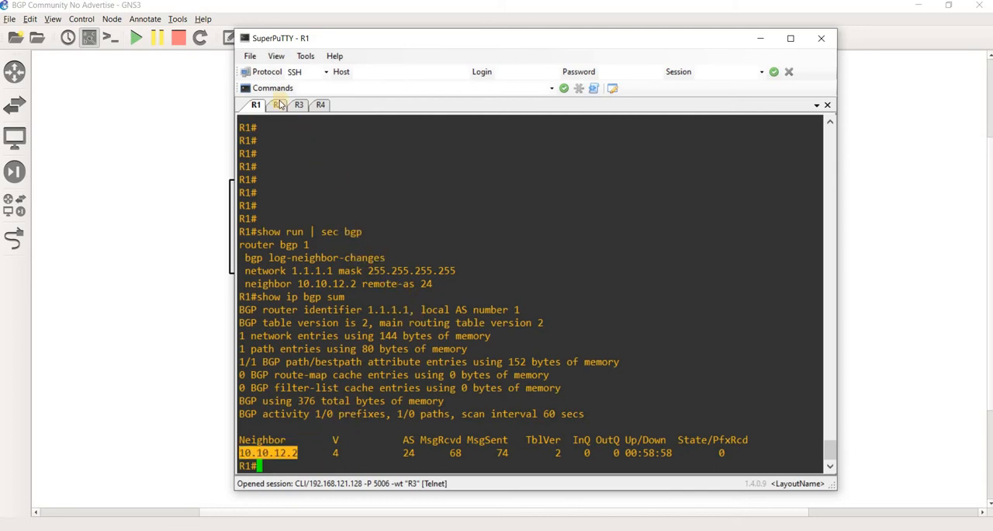
On R2, run show ip bgp summary, show ip bgp and show ip bgp 1.1.1.1.
left_click(277, 105)
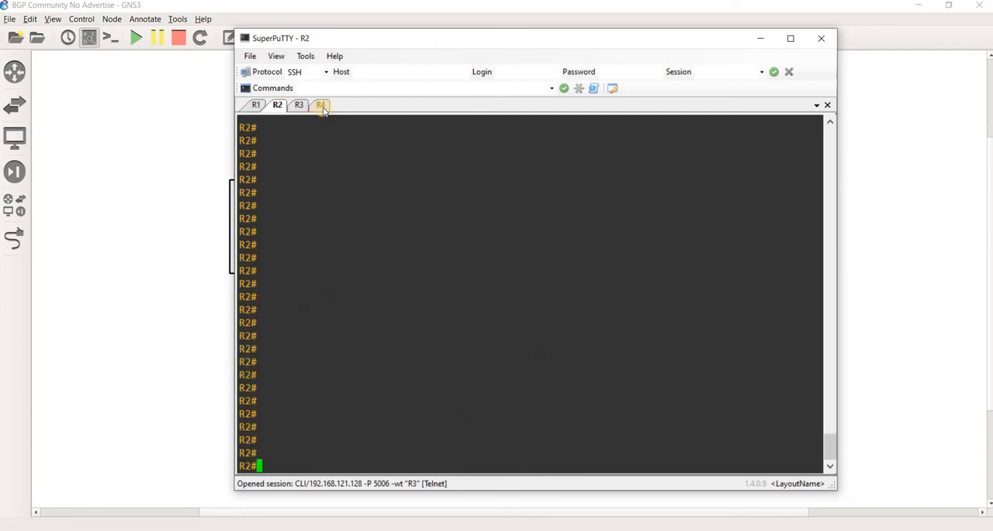
left_click(299, 104)
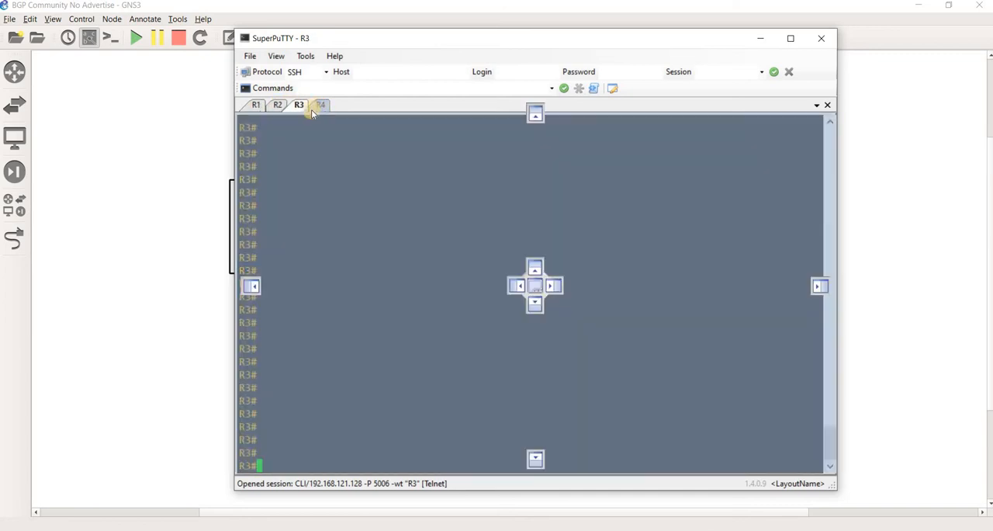
left_click(277, 104)
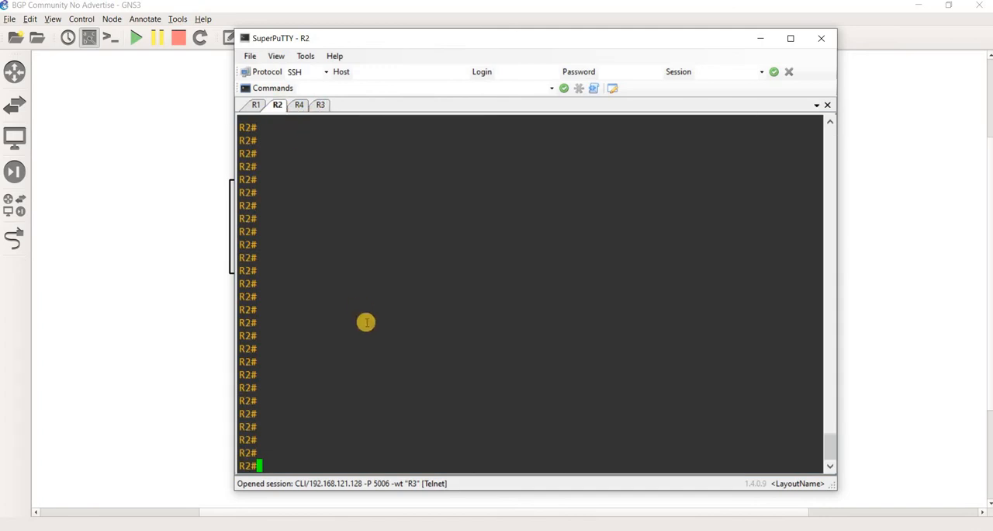
type("show ip bgp sum")
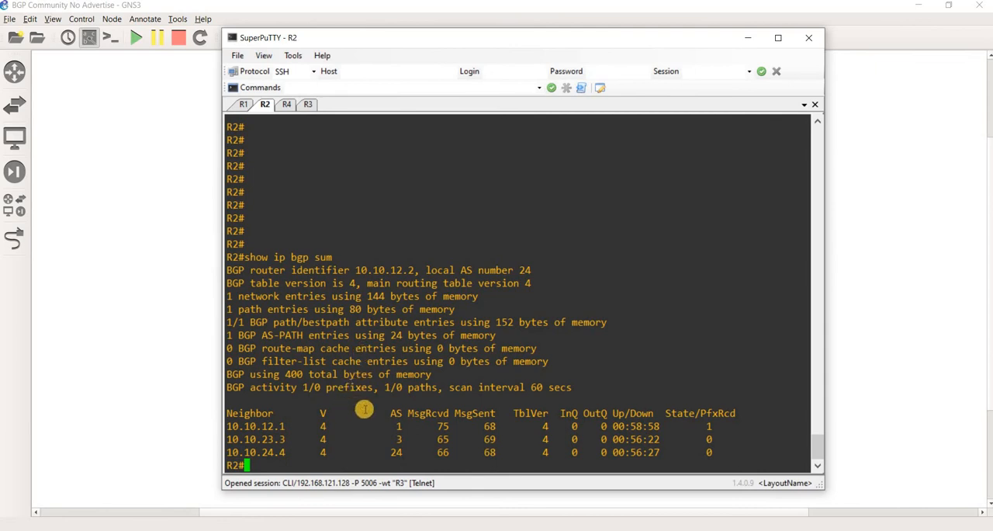
type("show ip bgp 1.1.1.1")
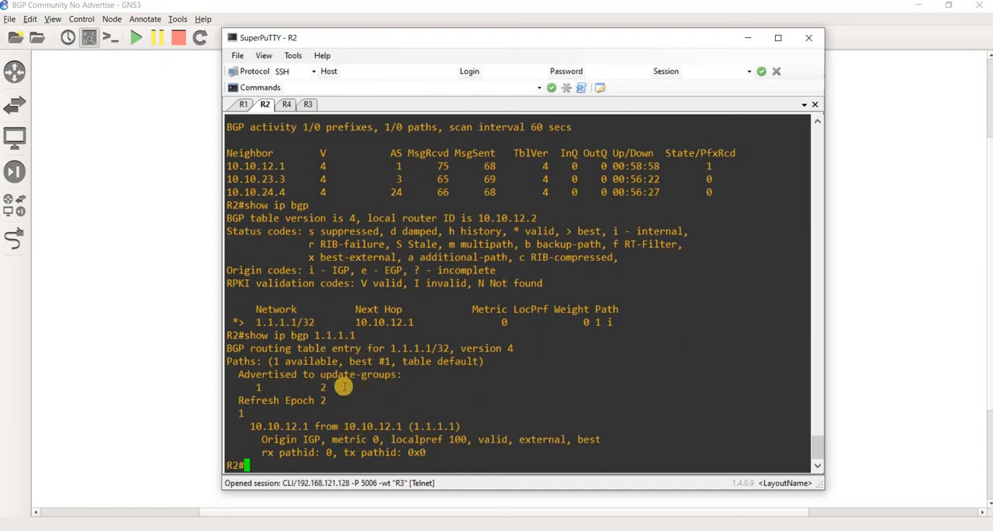
mouse_move(334, 444)
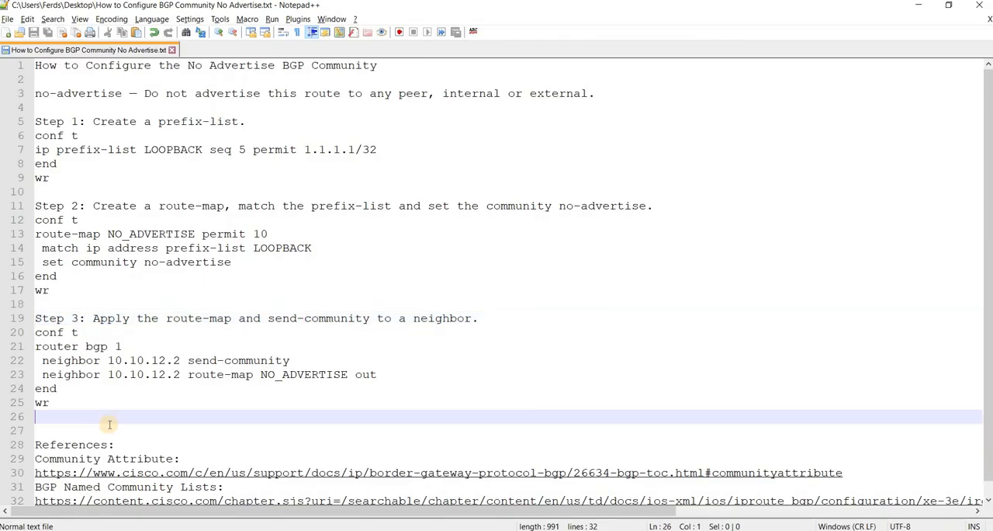
Write 'Verification:' with 'show ip bgp' and 'show ip bgp 1.1.1.1' lines below Step 3.
type("Verif")
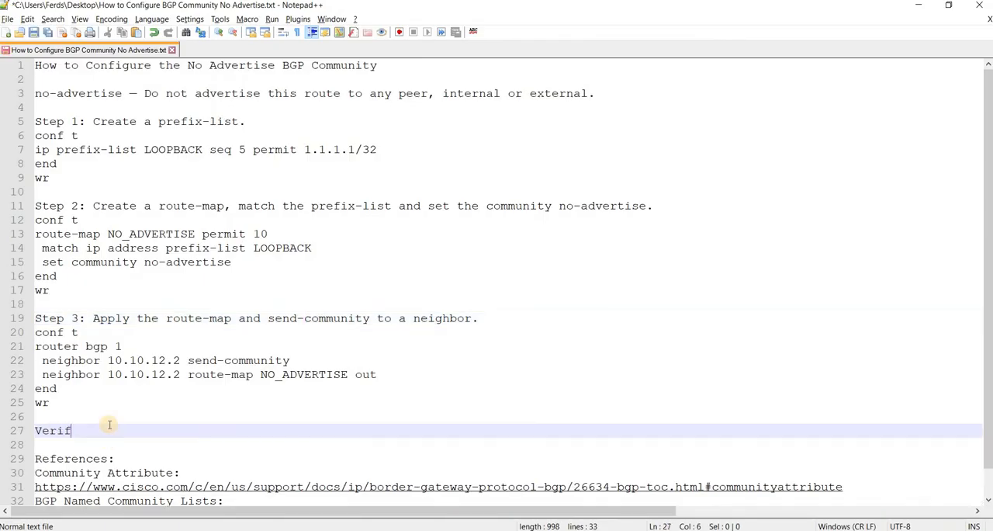
type("ication:")
left_click(506, 443)
type("s")
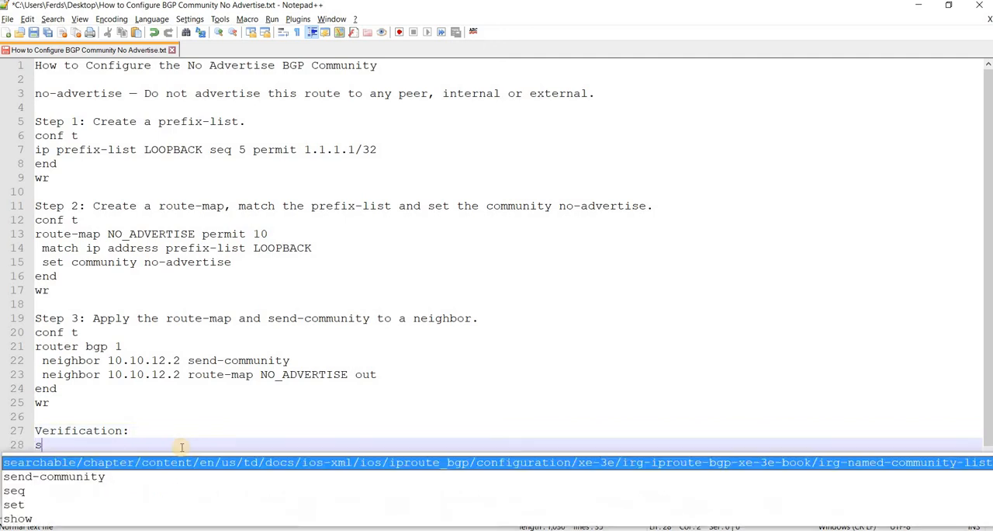
type("how ip bgp")
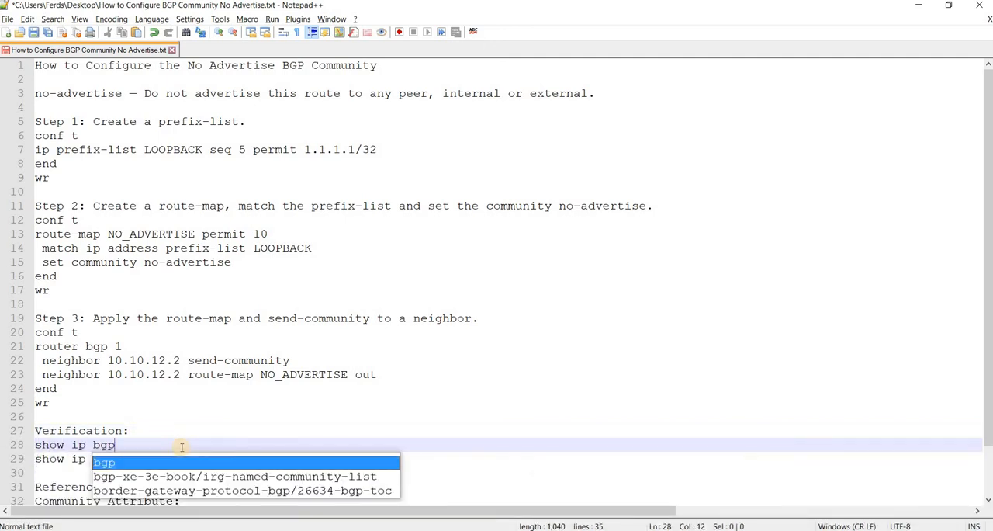
type("1.1.1.1")
type("show")
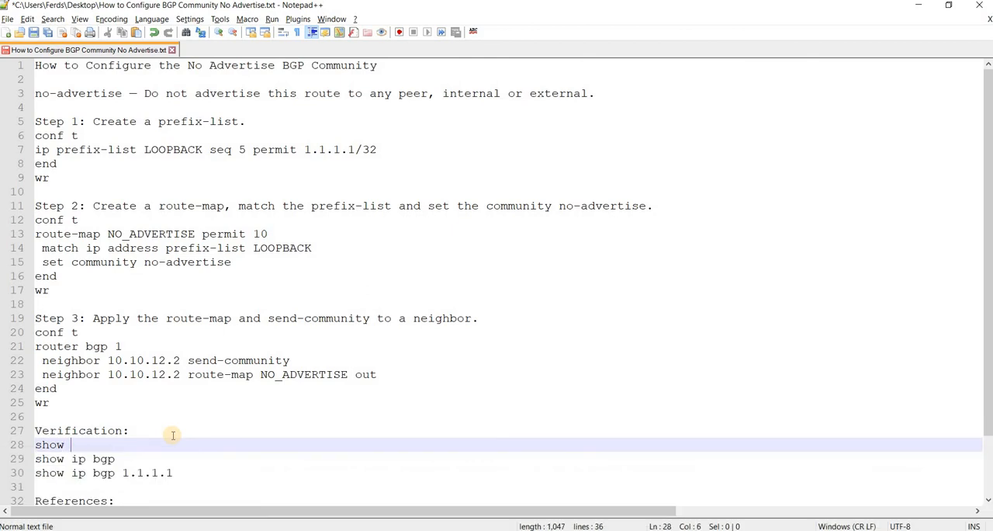
type("ip bgp")
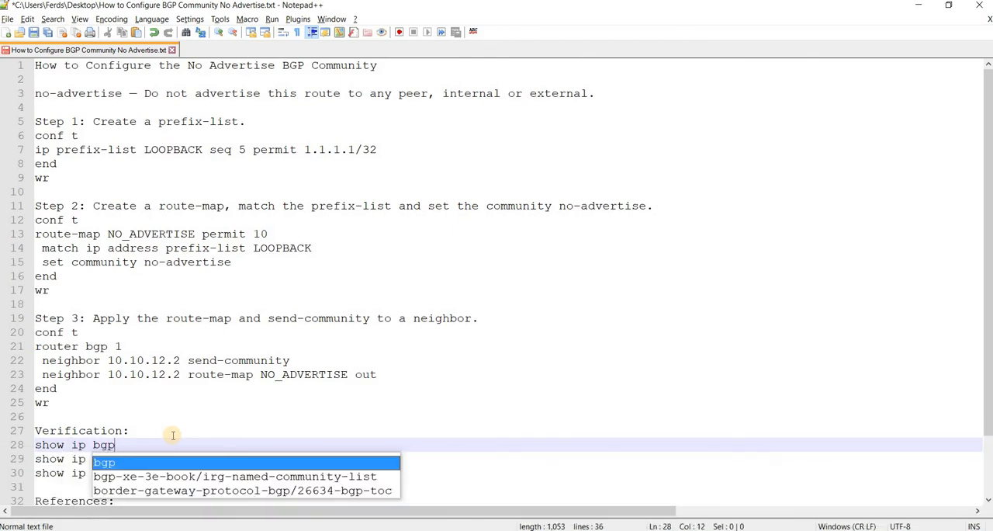
type("com")
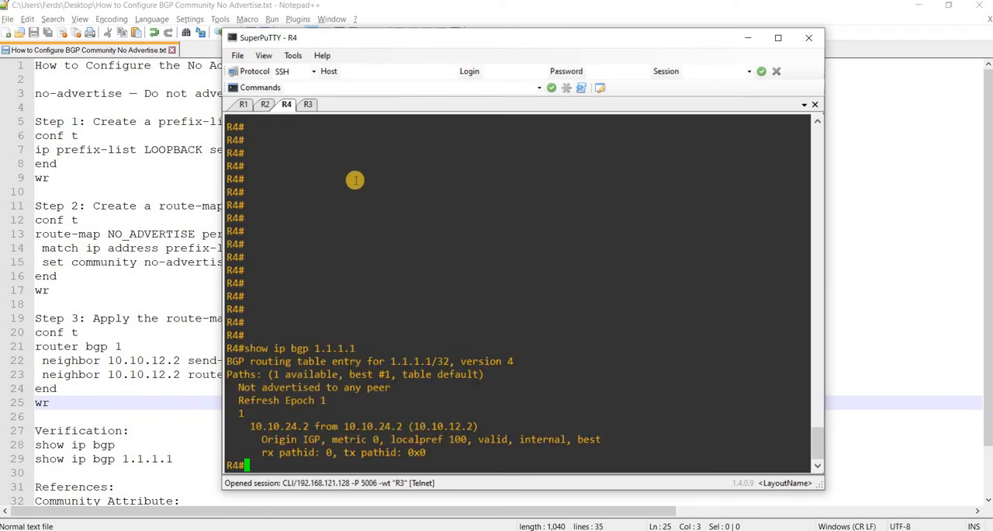
On R4, read the 1.1.1.1/32 path learned from 10.10.24.2, not advertised to any peer.
left_click(307, 104)
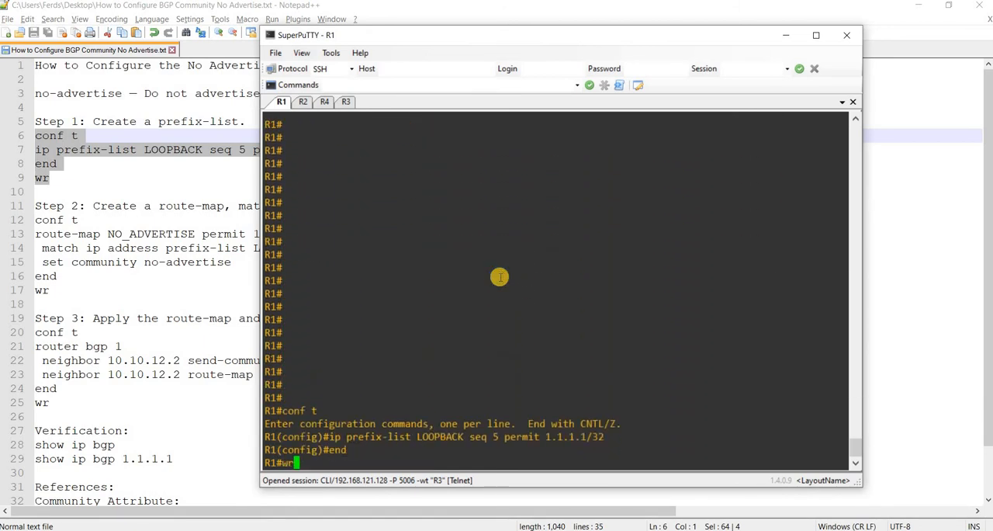
Save R1's NO_ADVERTISE route-map and neighbor 10.10.12.2 send-community configuration with wr.
key("Return")
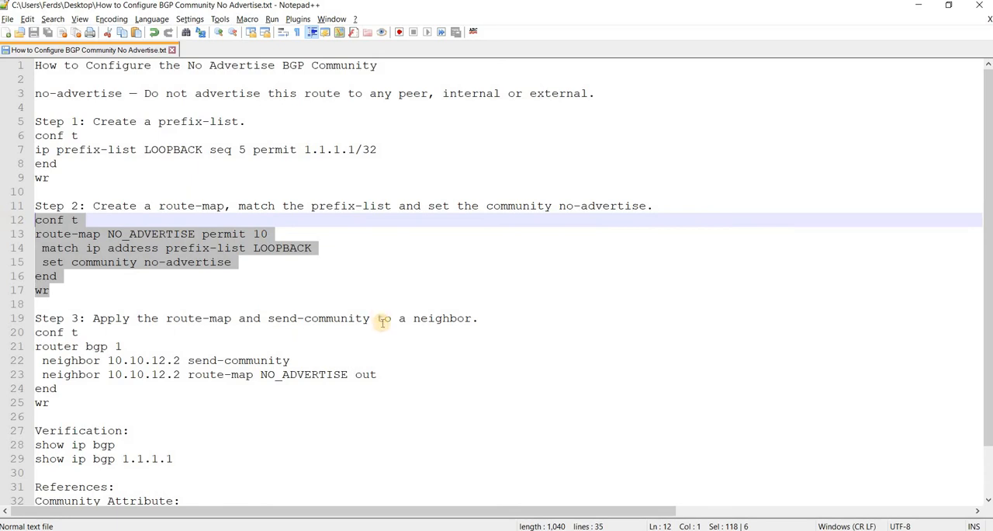
mouse_move(177, 279)
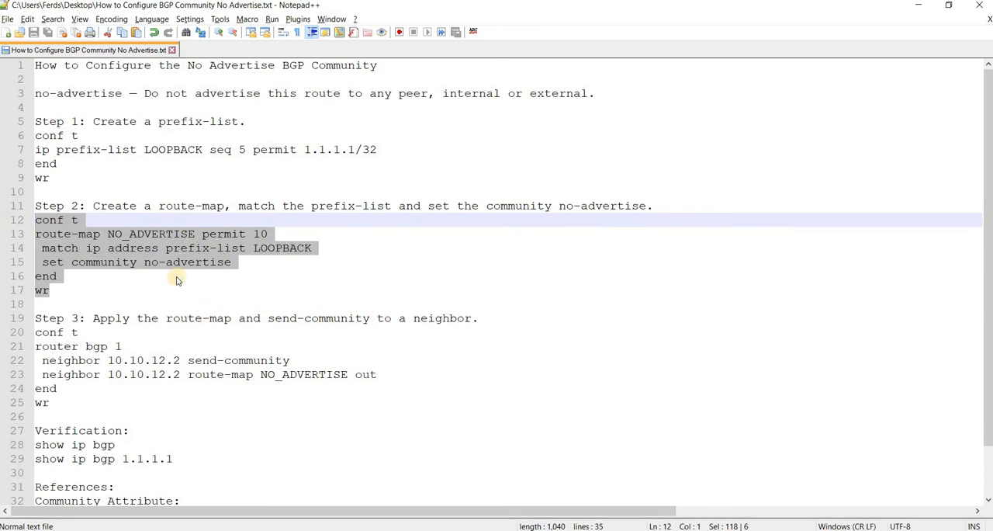
mouse_move(384, 318)
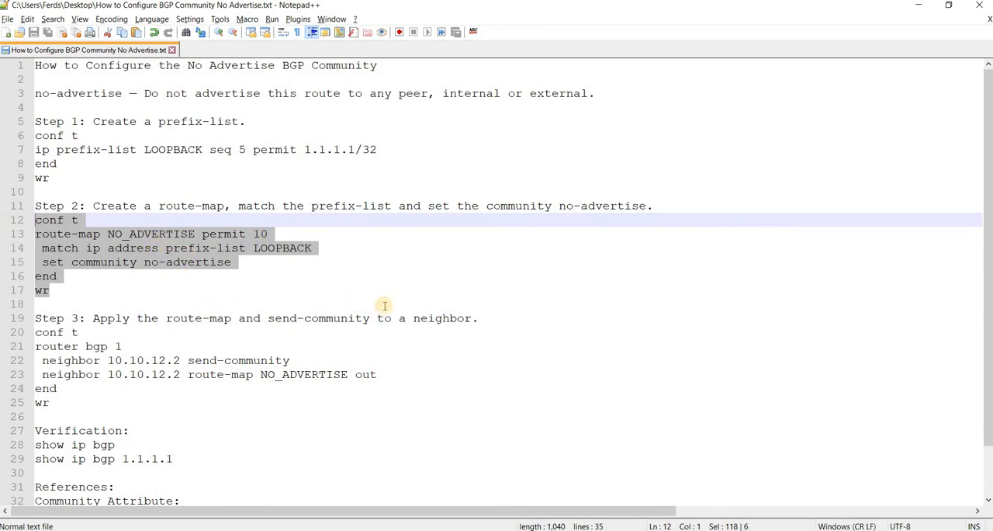
left_click(190, 247)
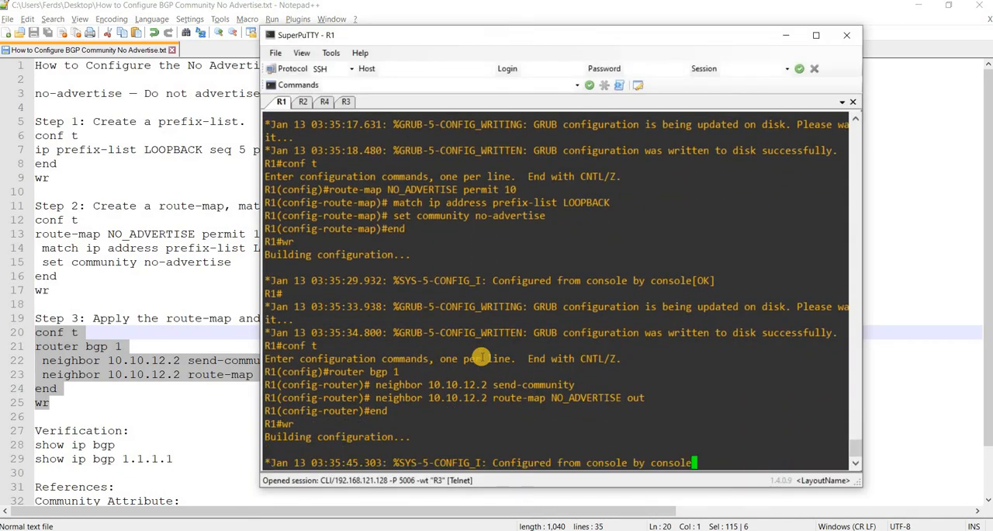
scroll("down", 3)
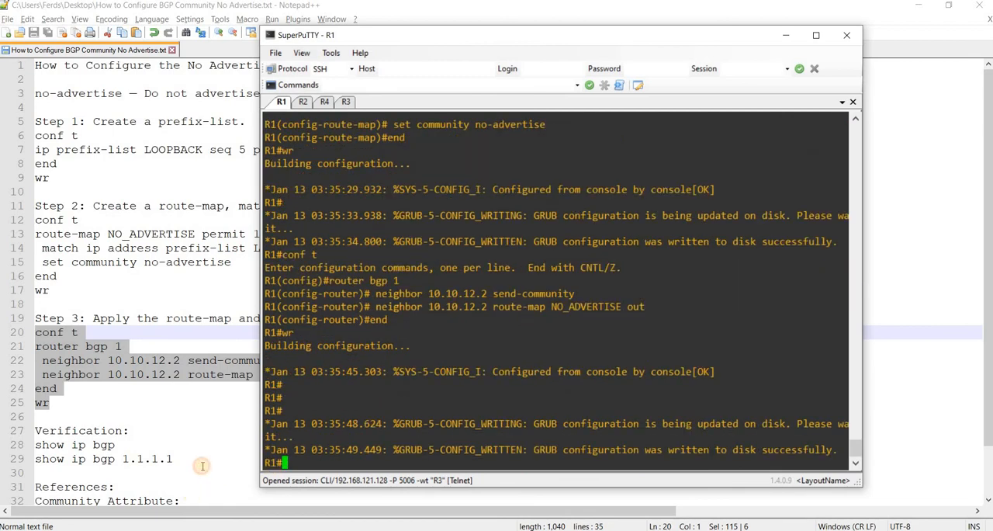
Type the line 'clear ip bgp * soft out' beneath the verification commands.
type("clear")
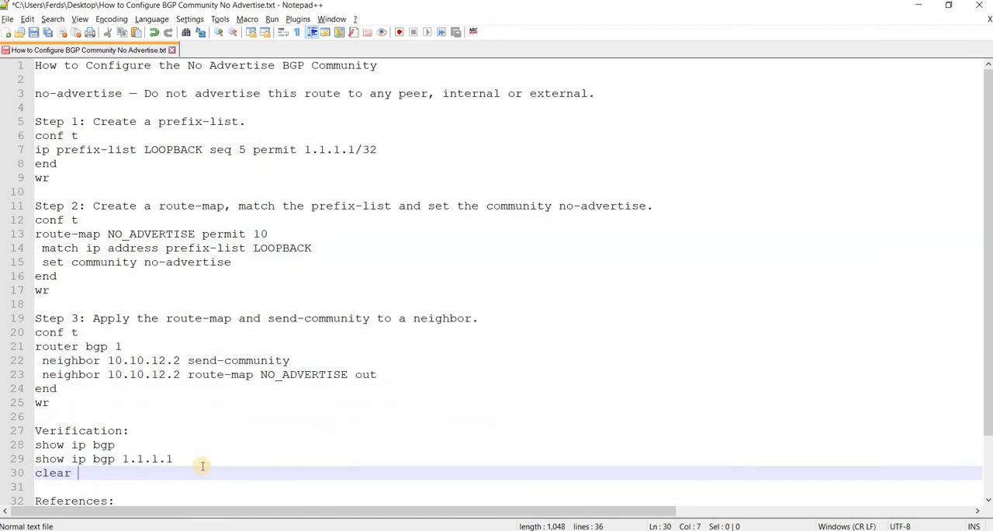
type("ip bgp")
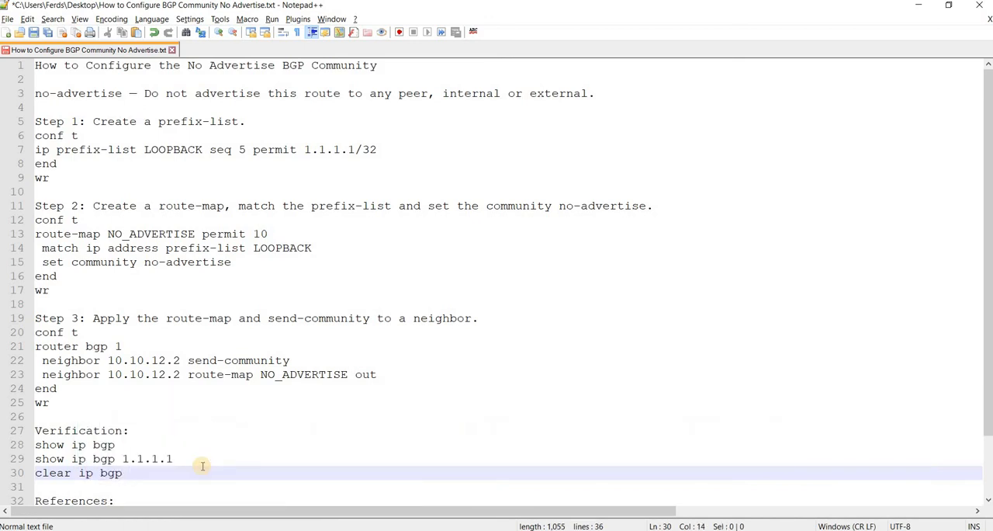
type("* soft out")
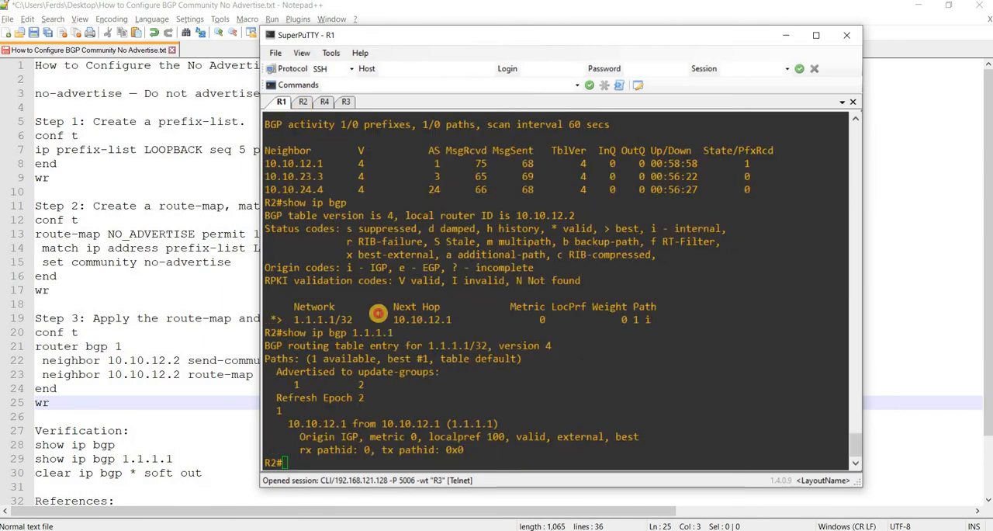
Recheck 1.1.1.1/32 on R2, still advertised to update-groups 1 and 2, then return to R1.
left_click(301, 102)
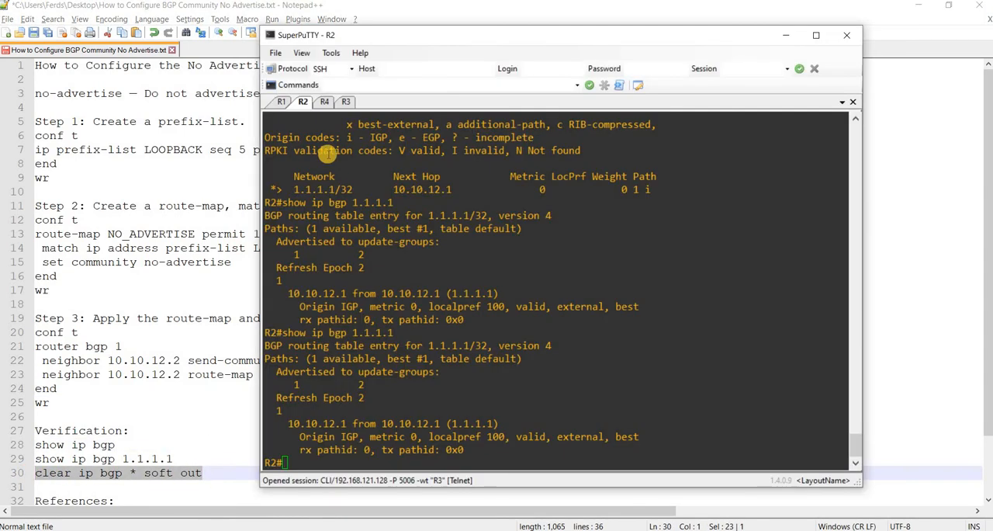
left_click(281, 101)
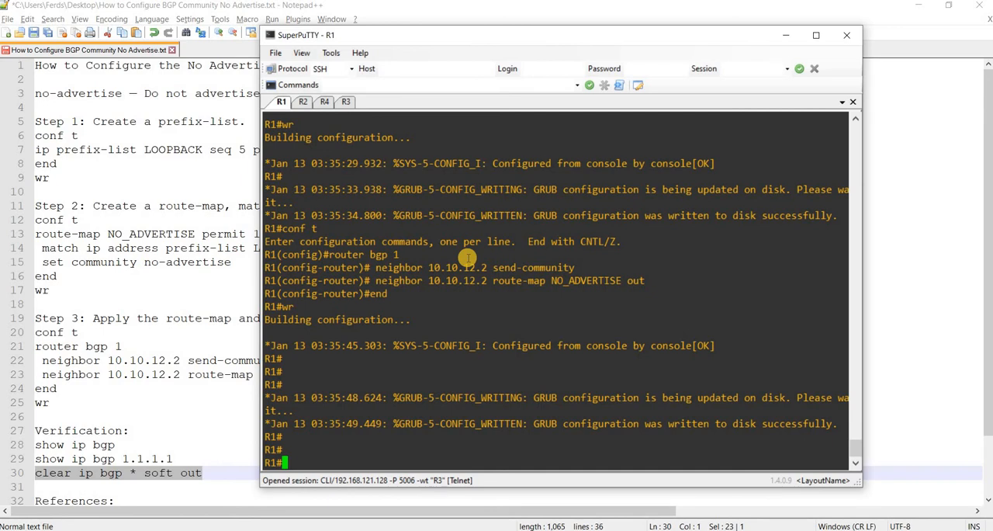
On R1, run show run | inc prefix, show run | sec route-map and show run | sec bgp.
type("show run | inc")
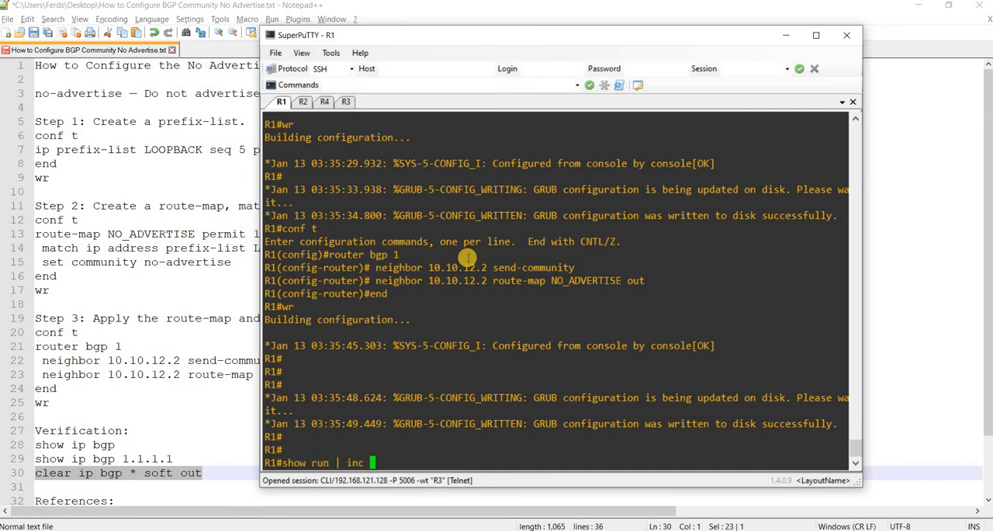
type("pre")
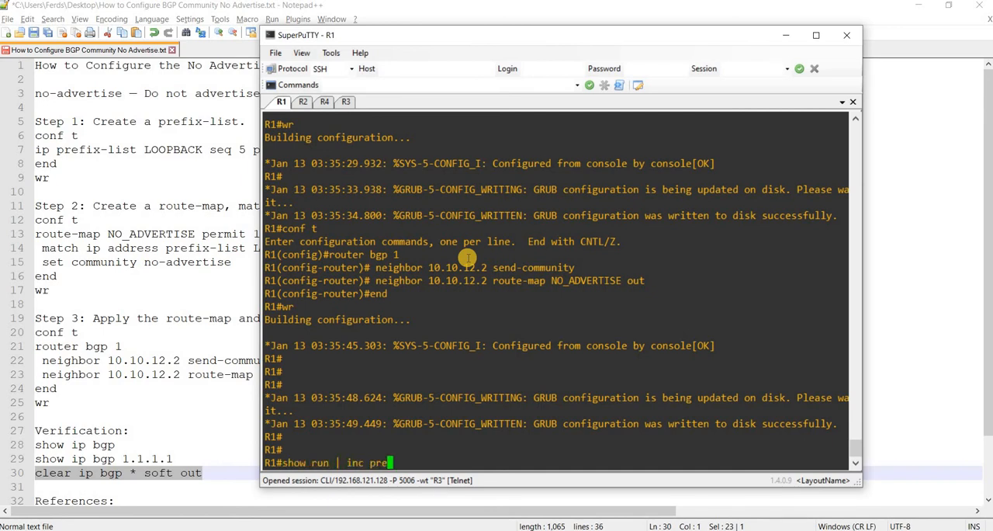
type("ix")
type("show")
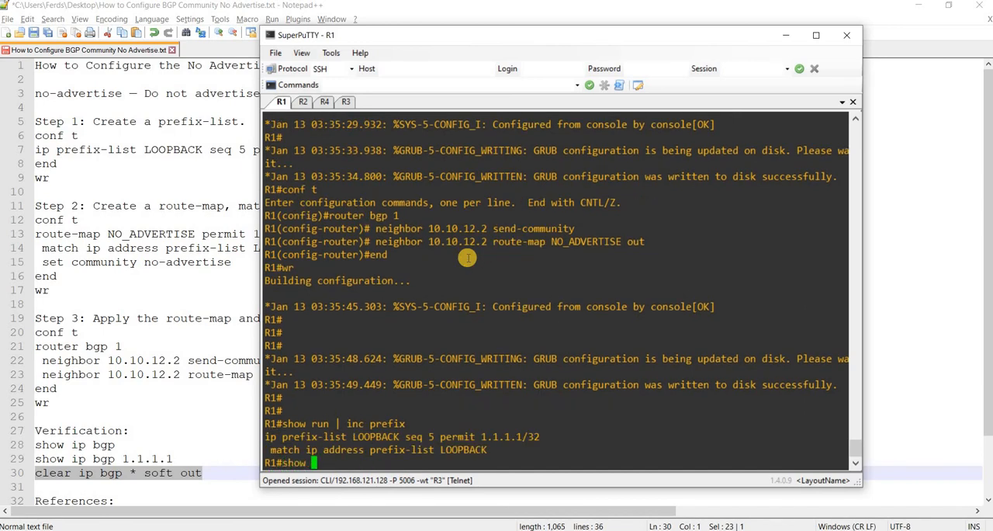
type("run")
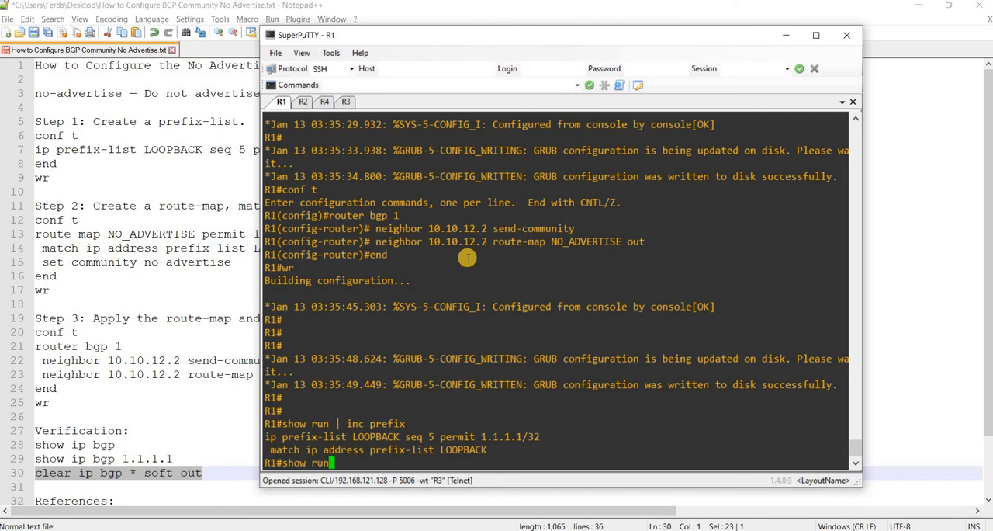
type("| sec route")
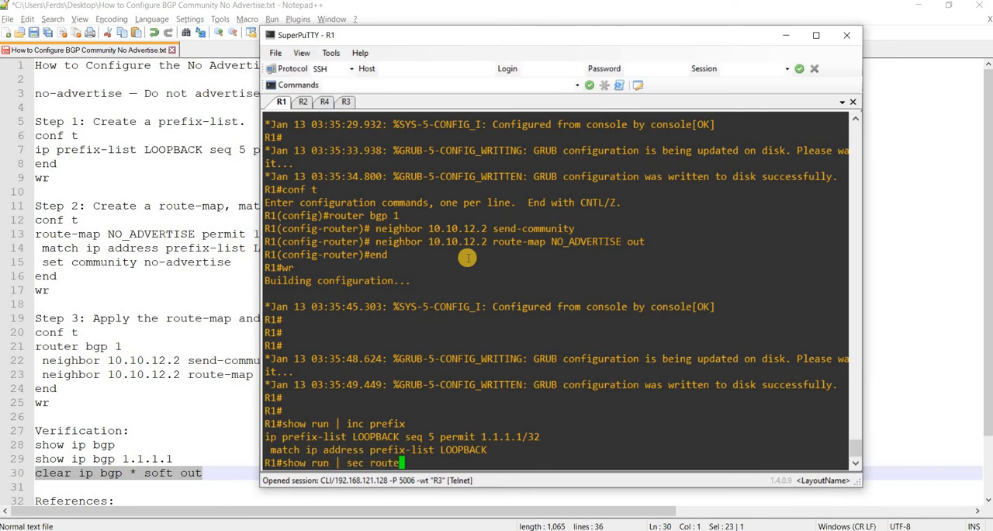
key("enter")
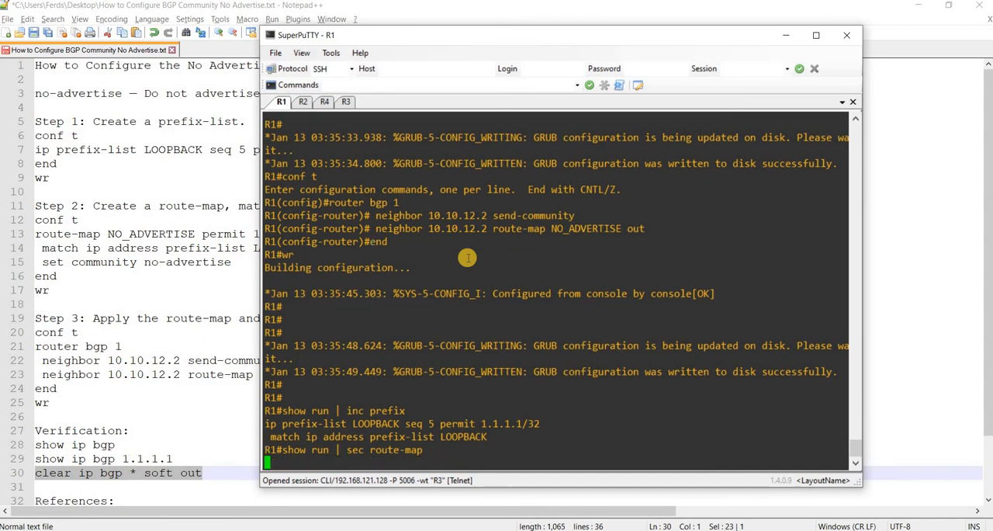
mouse_move(443, 249)
type("show run")
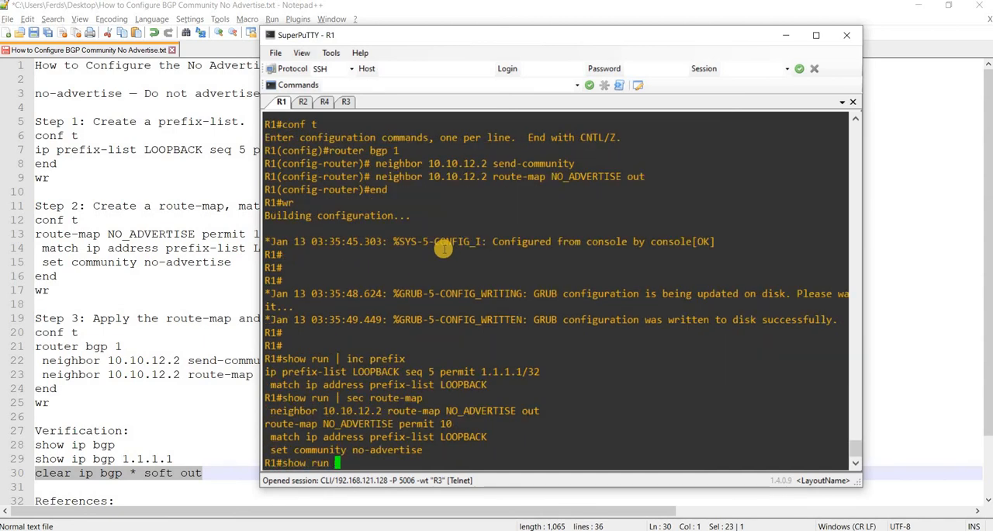
type("sec bgp")
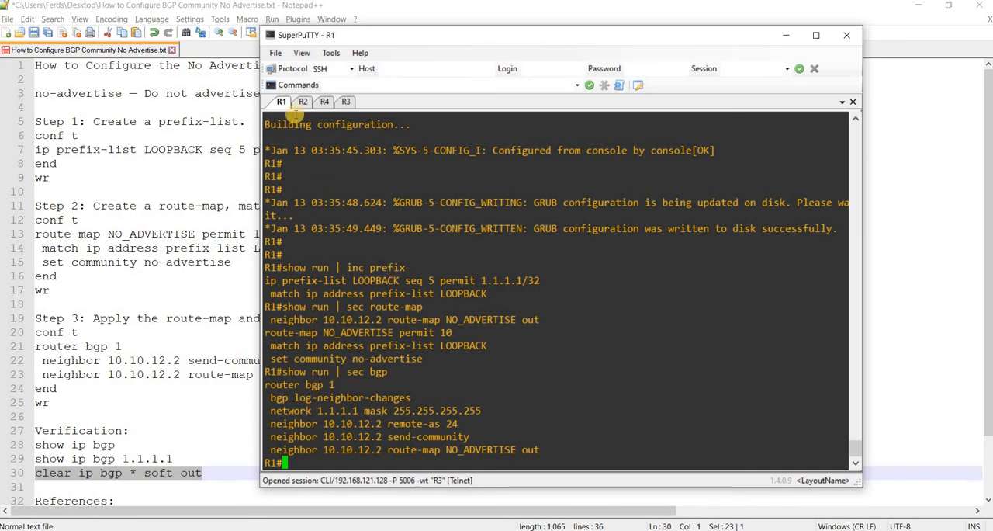
On R2, highlight 1.1.1.1/32 carrying community no-advertise and not advertised to any peer.
left_click(303, 101)
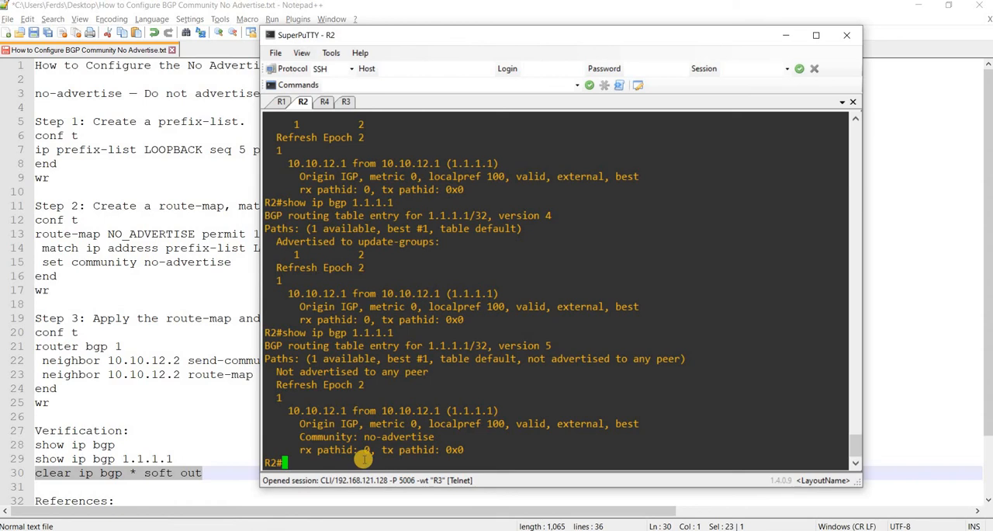
double_click(370, 333)
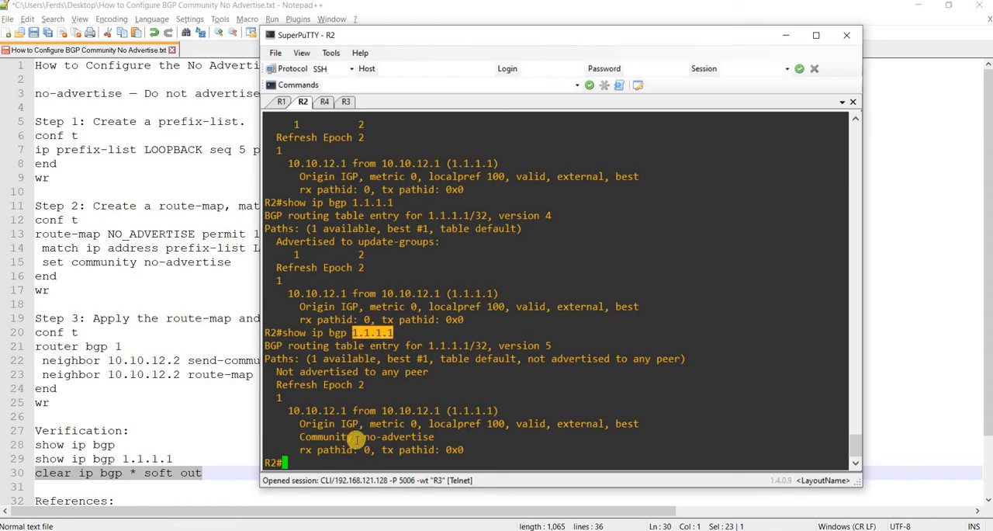
mouse_move(506, 375)
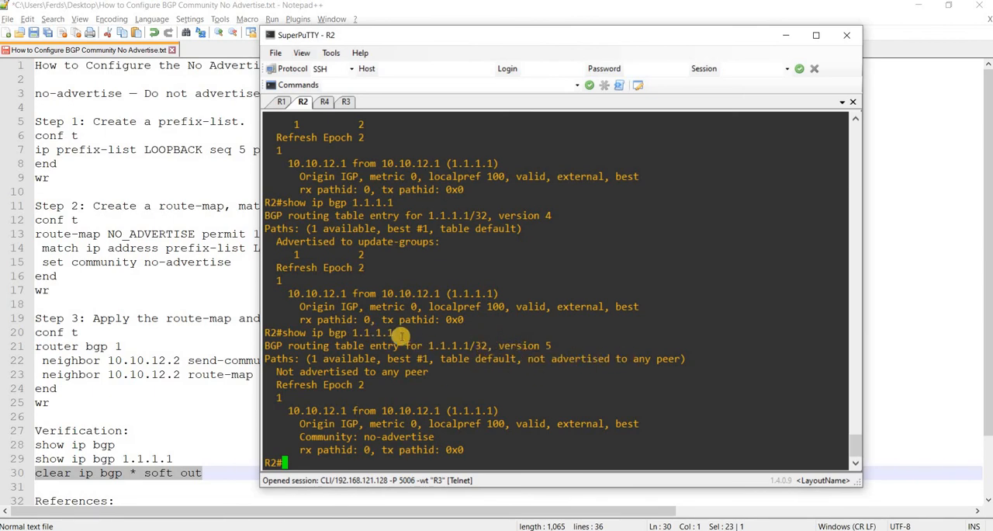
double_click(338, 332)
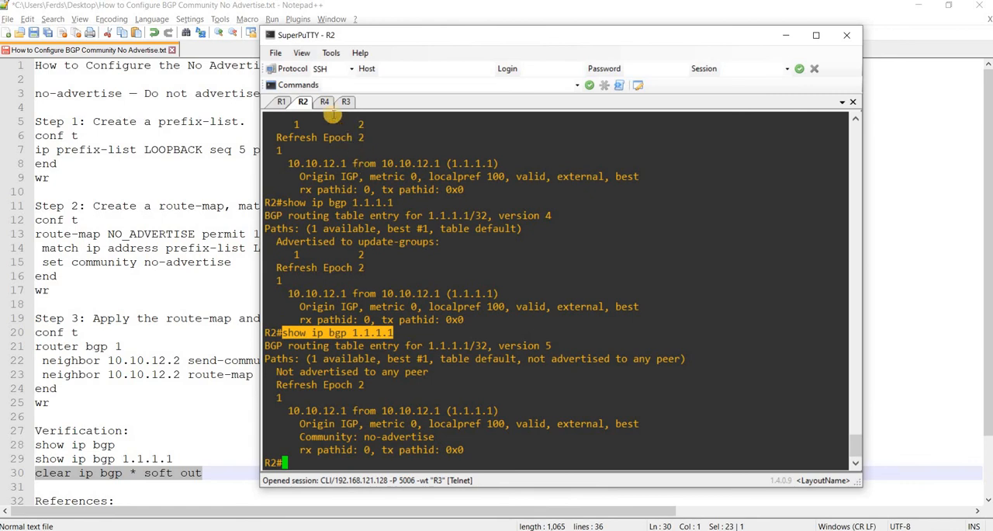
On R4, run show ip bgp 1.1.1.1 (network not in table) and show ip route.
left_click(325, 102)
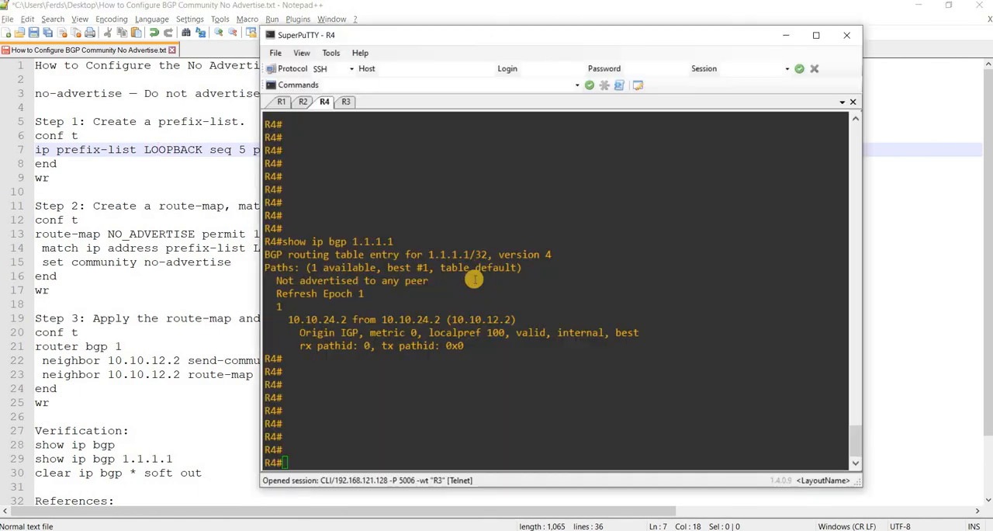
type("show ip bgp 1.1.1.1")
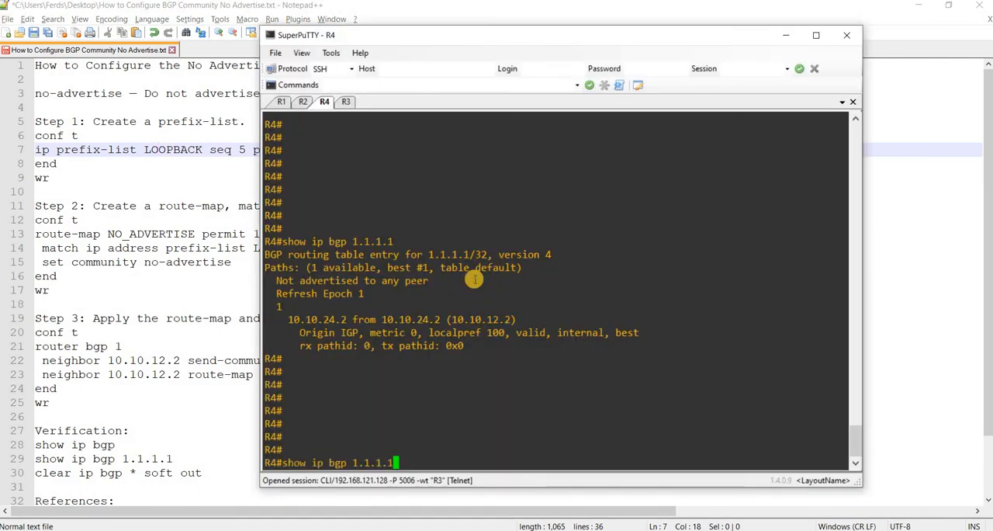
key("enter")
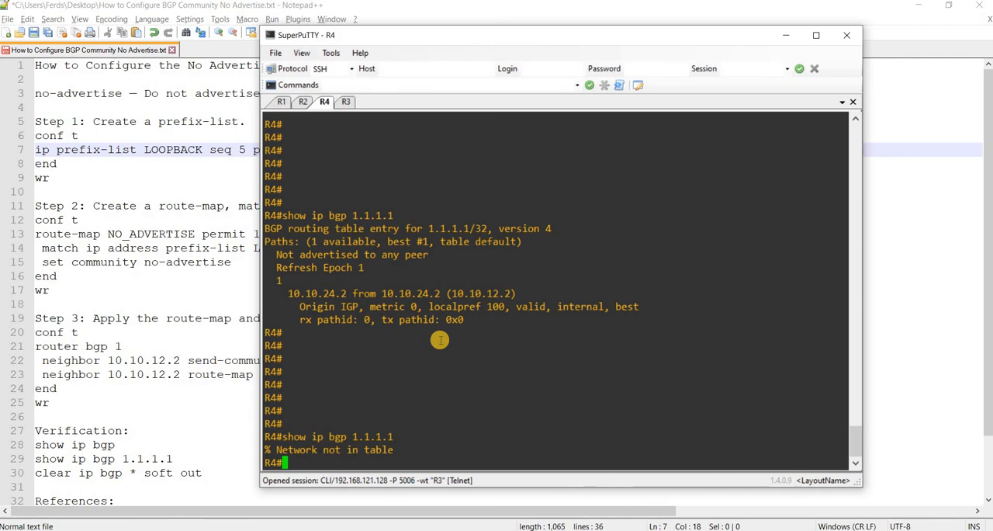
type("s")
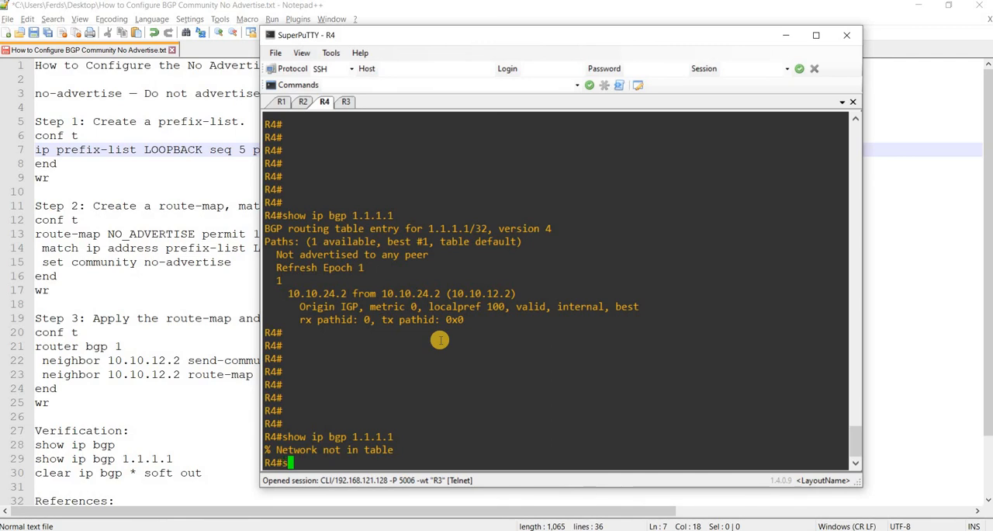
type("show ip route")
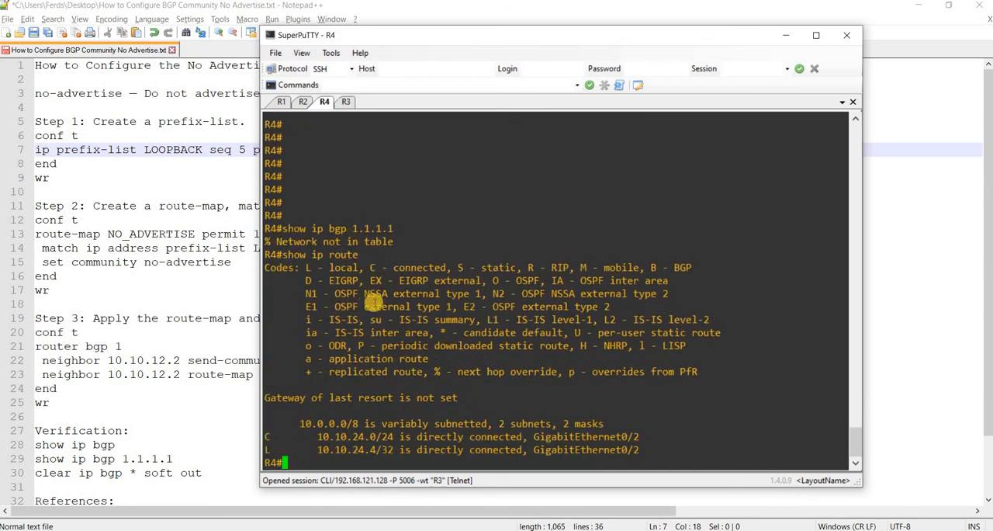
mouse_move(337, 123)
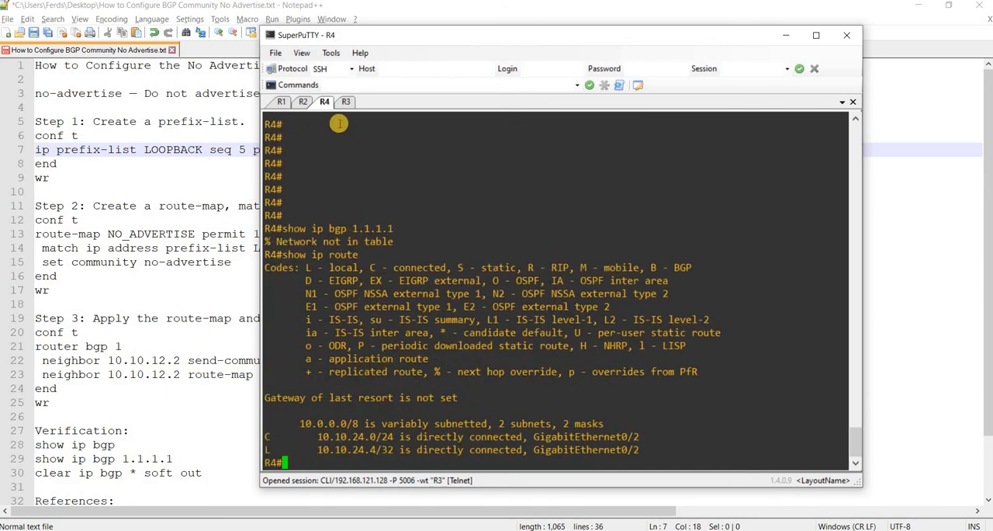
View R3's session confirming 'show ip bgp 1.1.1.1' reports network not in table.
left_click(346, 101)
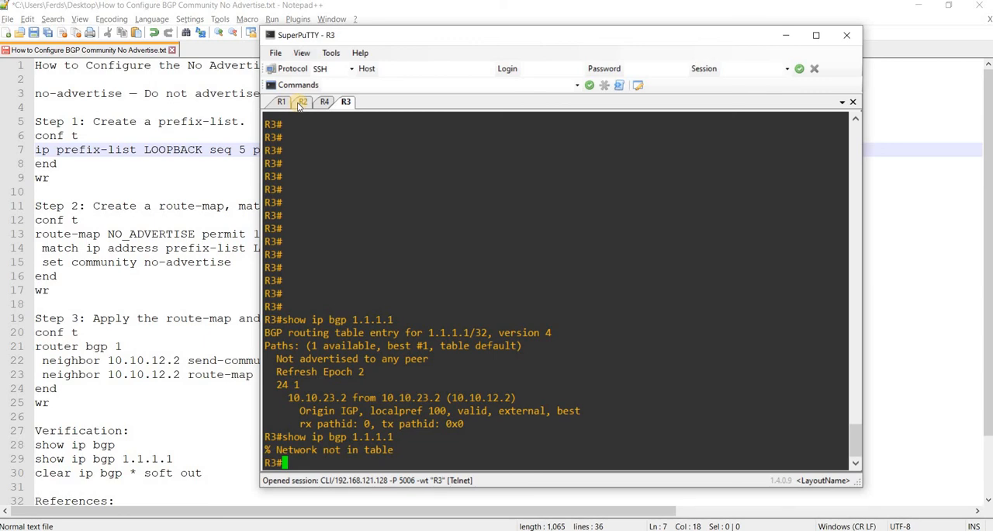
left_click(302, 102)
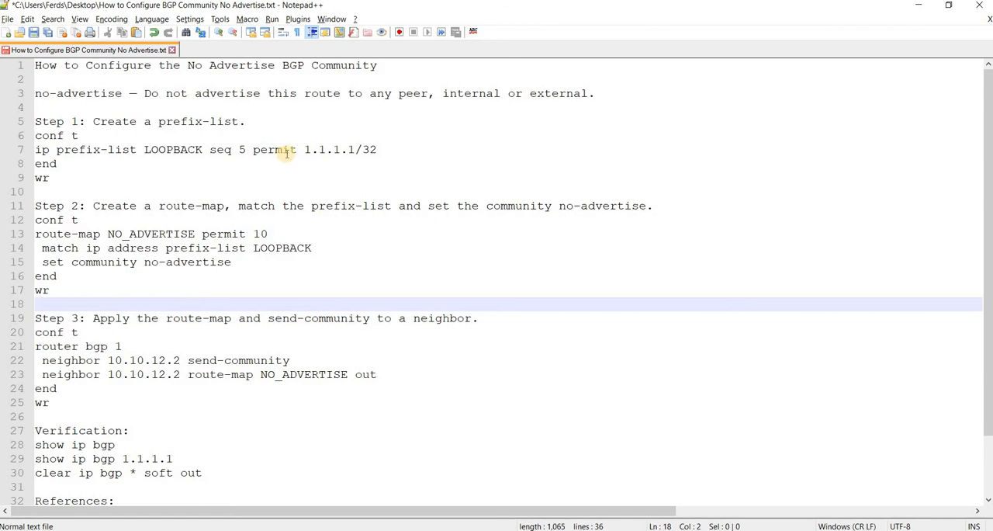
mouse_move(381, 230)
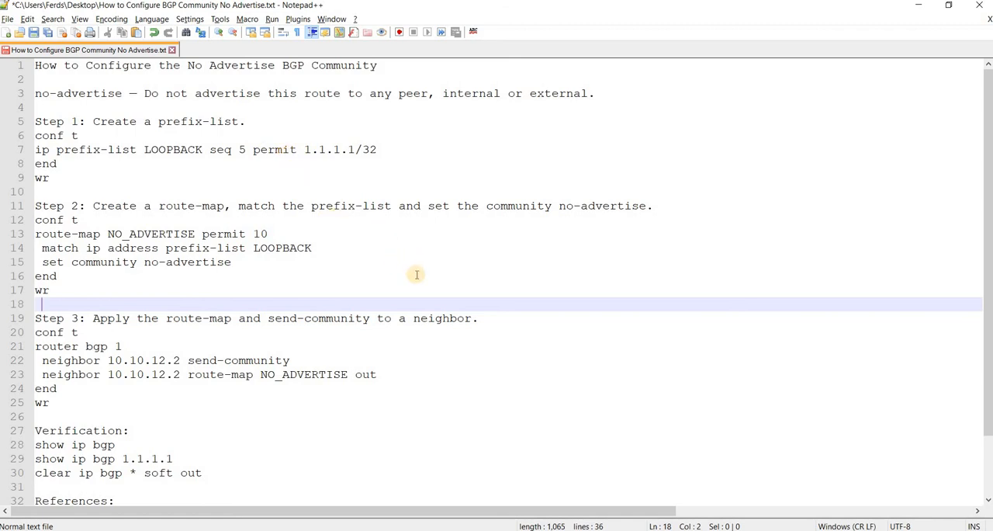
mouse_move(647, 424)
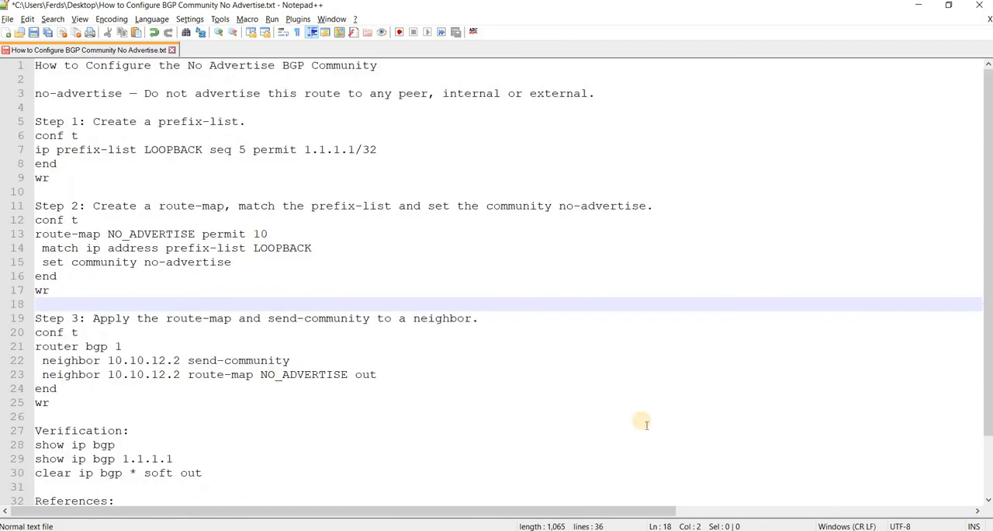